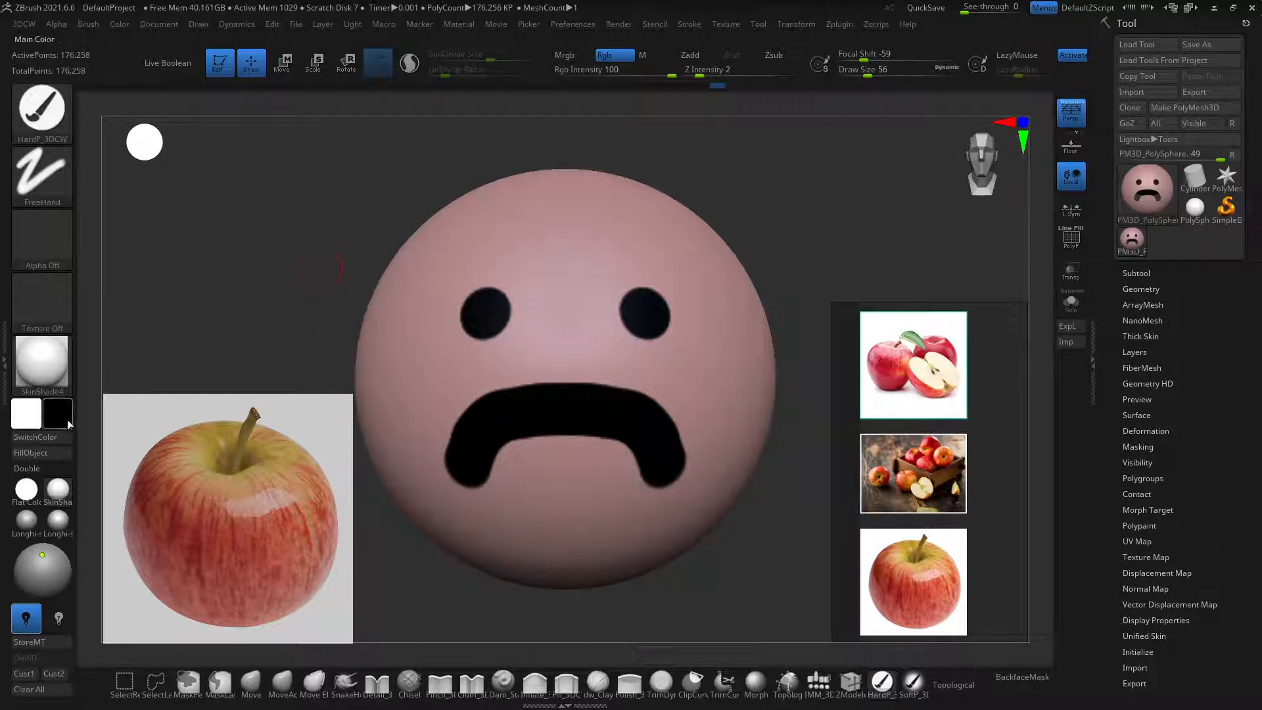
{"action": "mouse_move", "coordinate": [57, 413]}
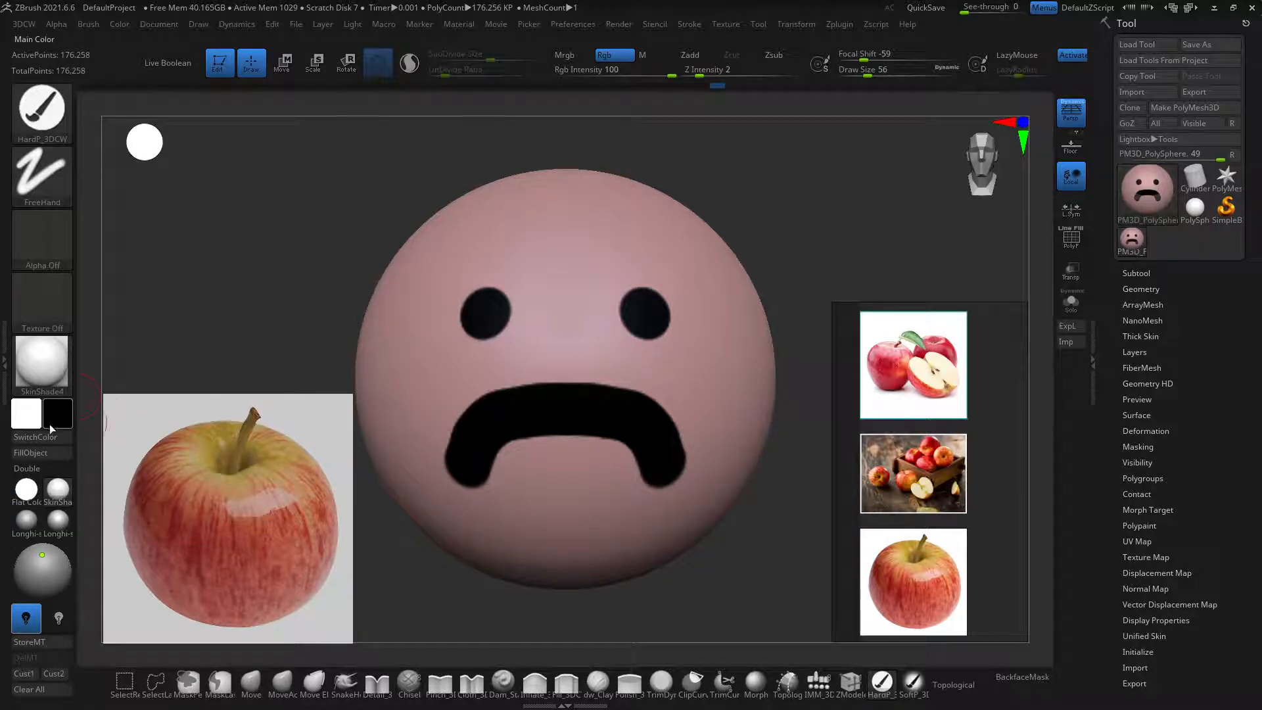
Step: Open the colour picker from the secondary colour swatch below the material
{"action": "left_click", "coordinate": [26, 412]}
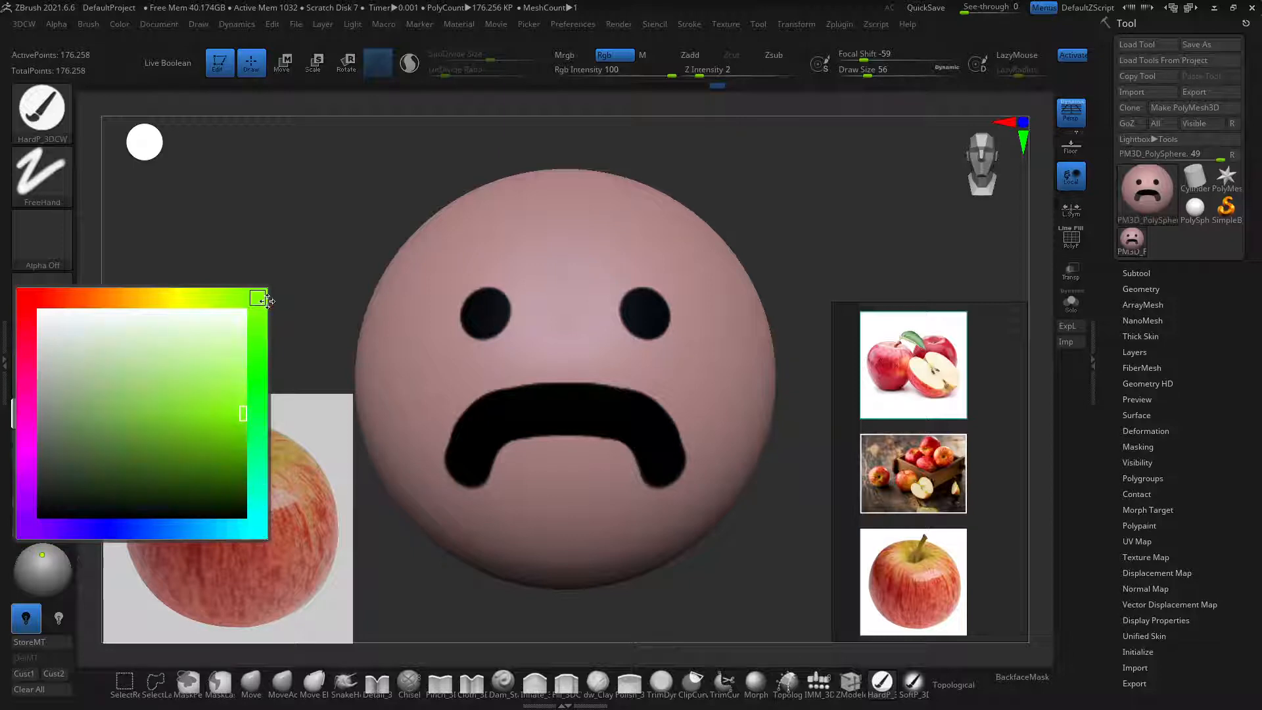
Step: Sample apple red, then refine it to a darker crimson (R 180, G 14, B 57)
{"action": "left_click", "coordinate": [25, 297]}
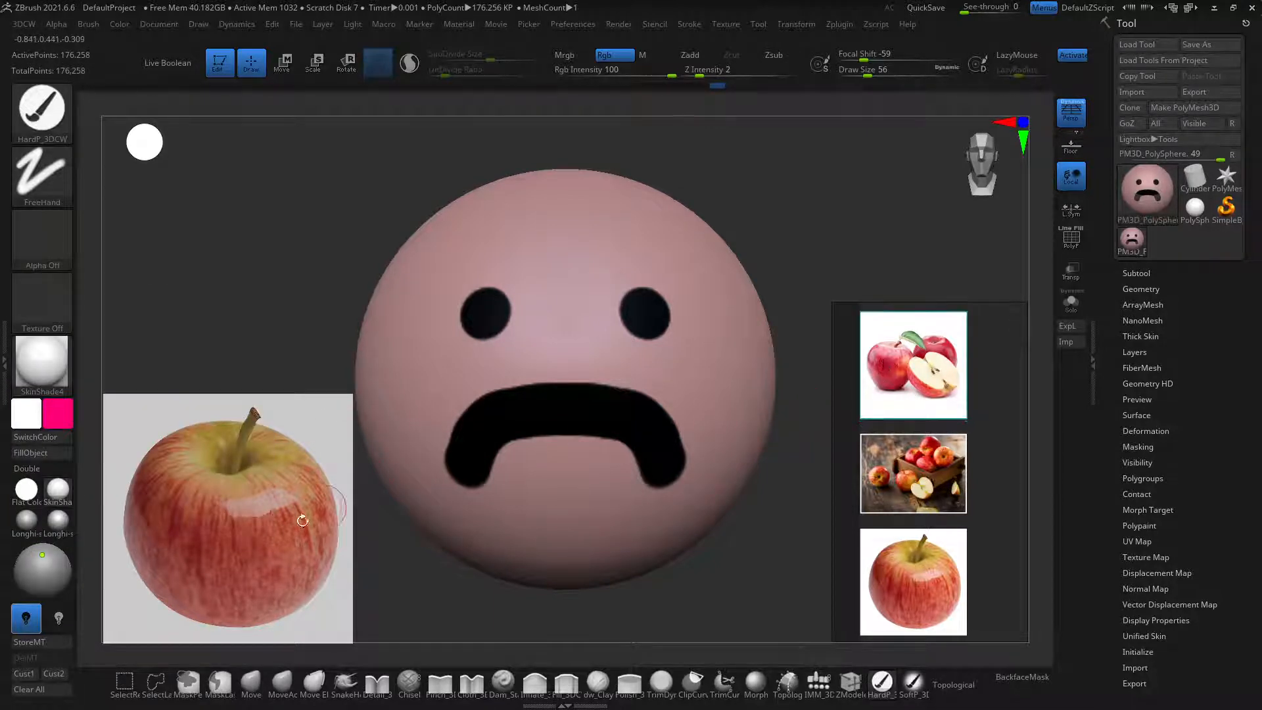
{"action": "left_click", "coordinate": [25, 413]}
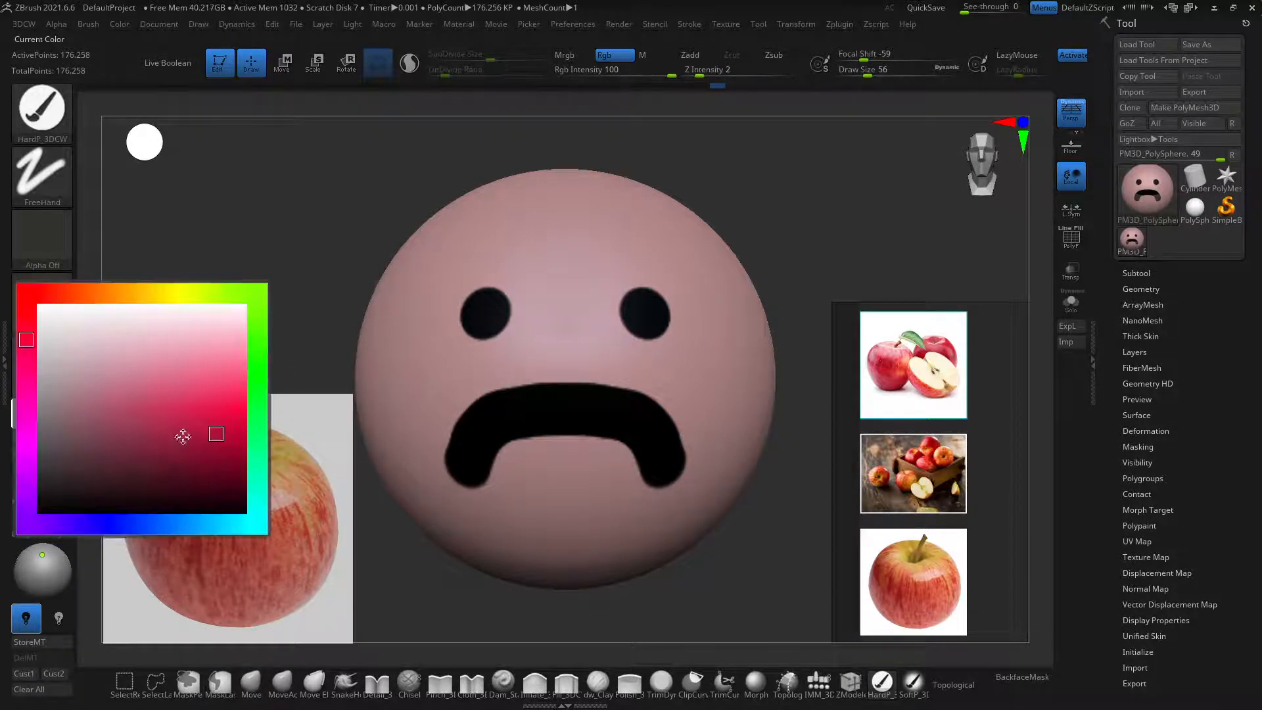
{"action": "mouse_move", "coordinate": [193, 412]}
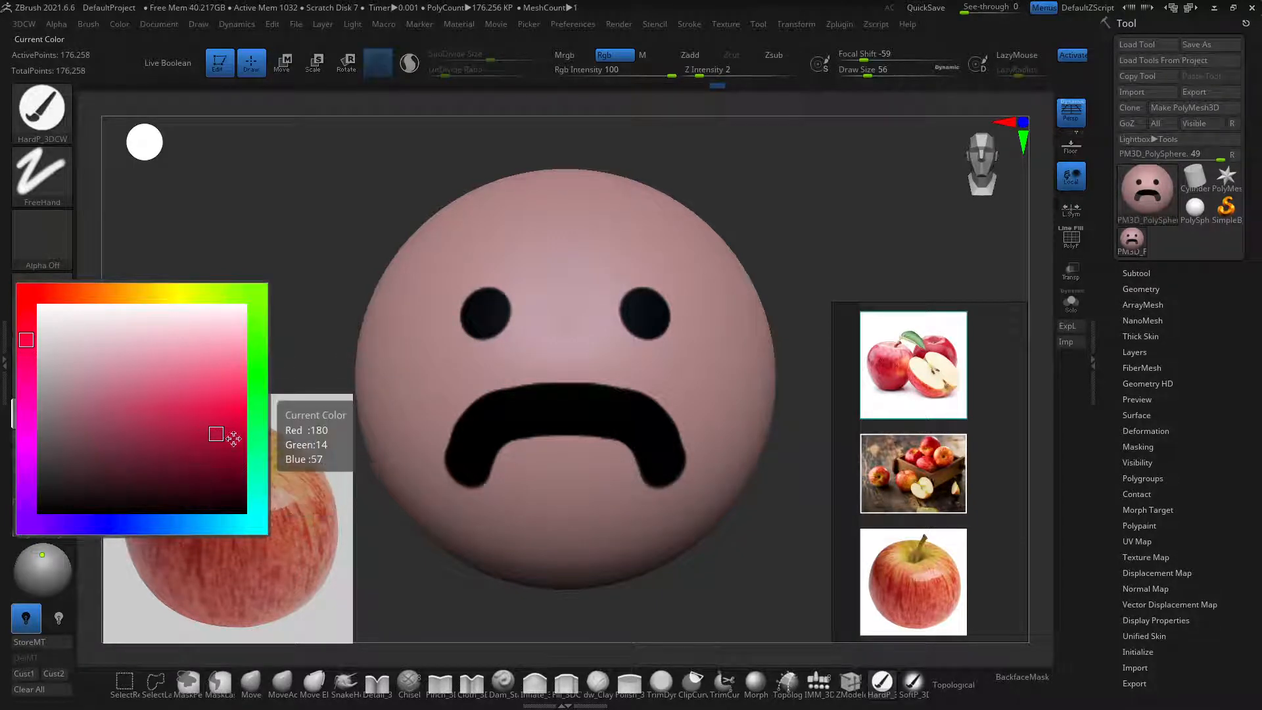
{"action": "left_click", "coordinate": [913, 364]}
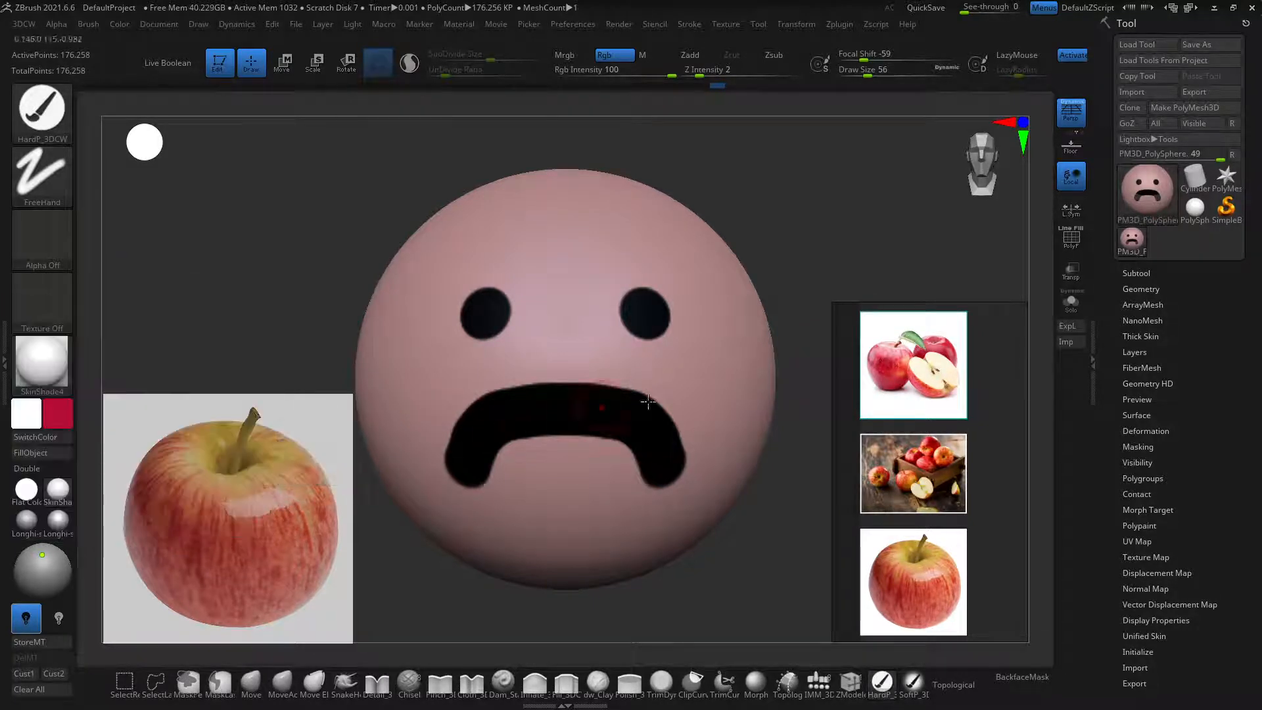
Step: Sample red near the apple stem and swap main and secondary colours for cheek painting
{"action": "left_click", "coordinate": [913, 364]}
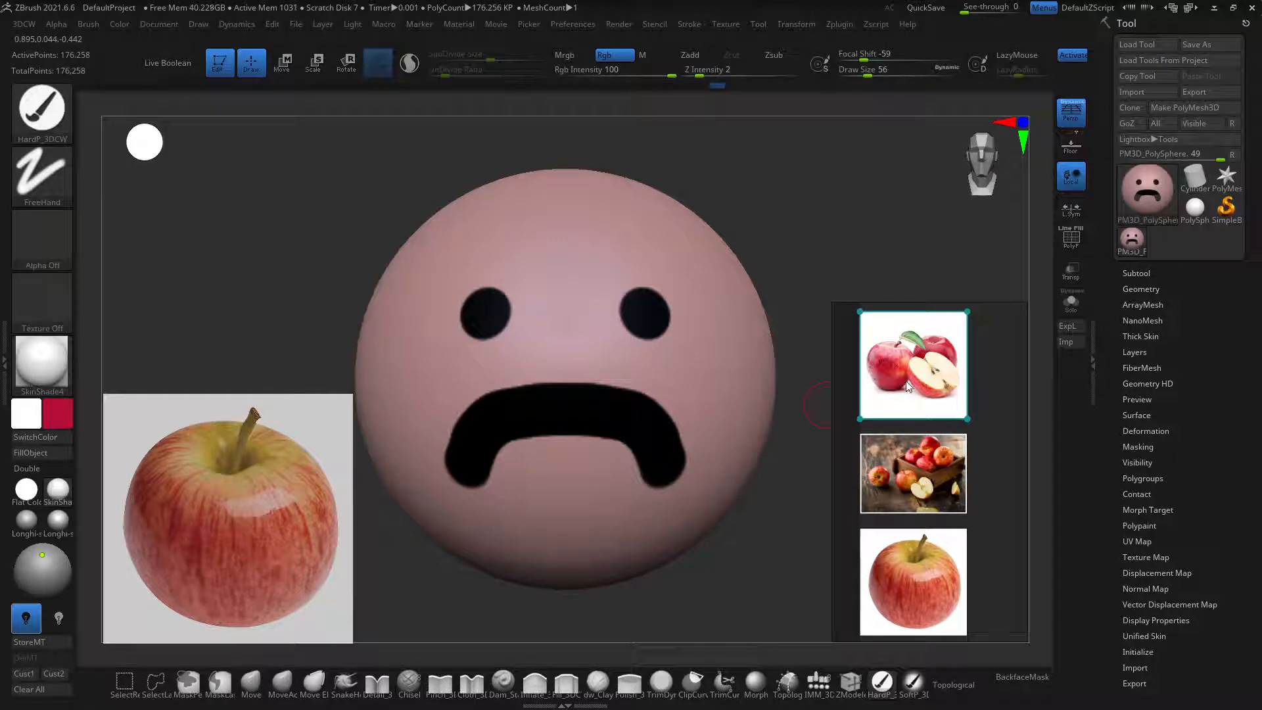
{"action": "left_click", "coordinate": [25, 412]}
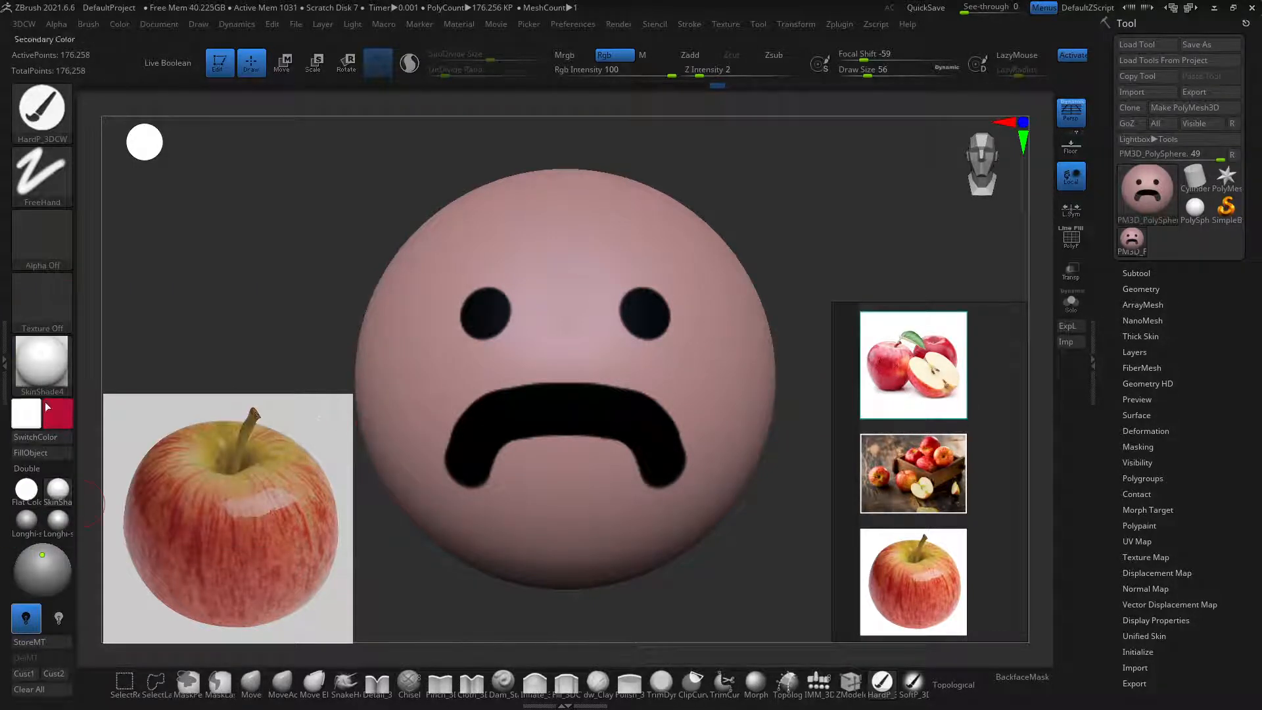
{"action": "left_click", "coordinate": [25, 412]}
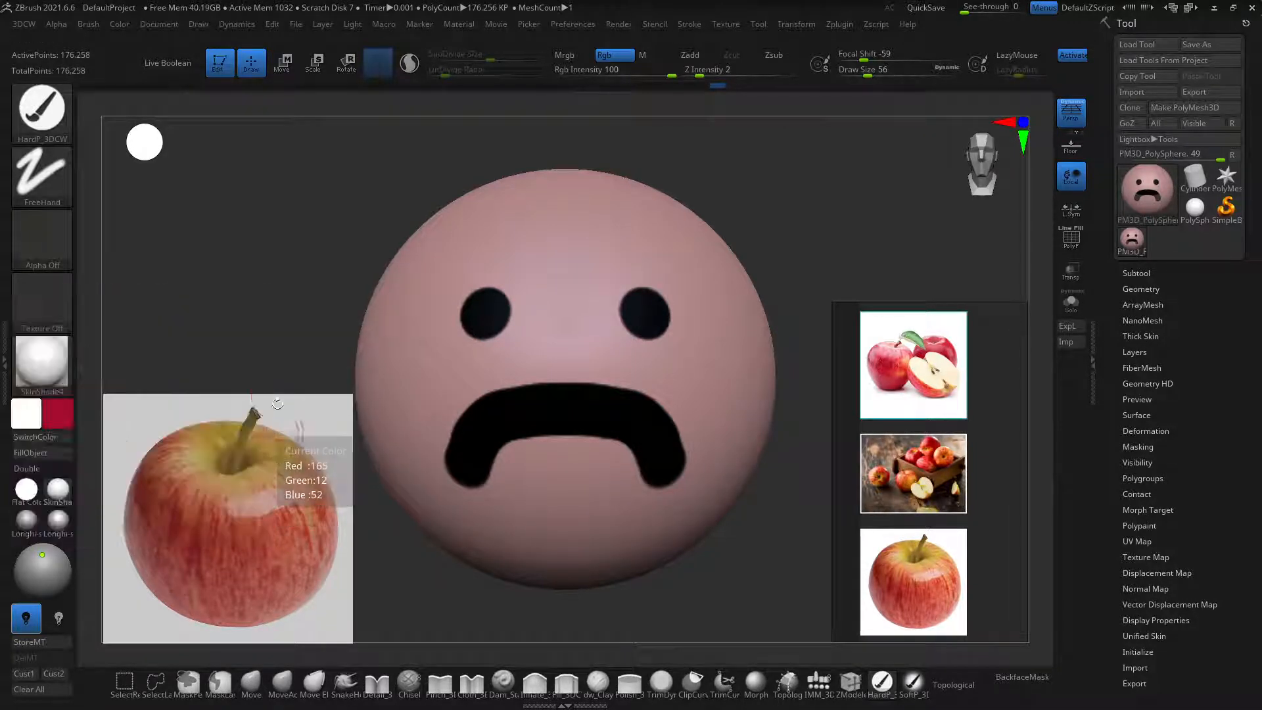
{"action": "left_click", "coordinate": [25, 413]}
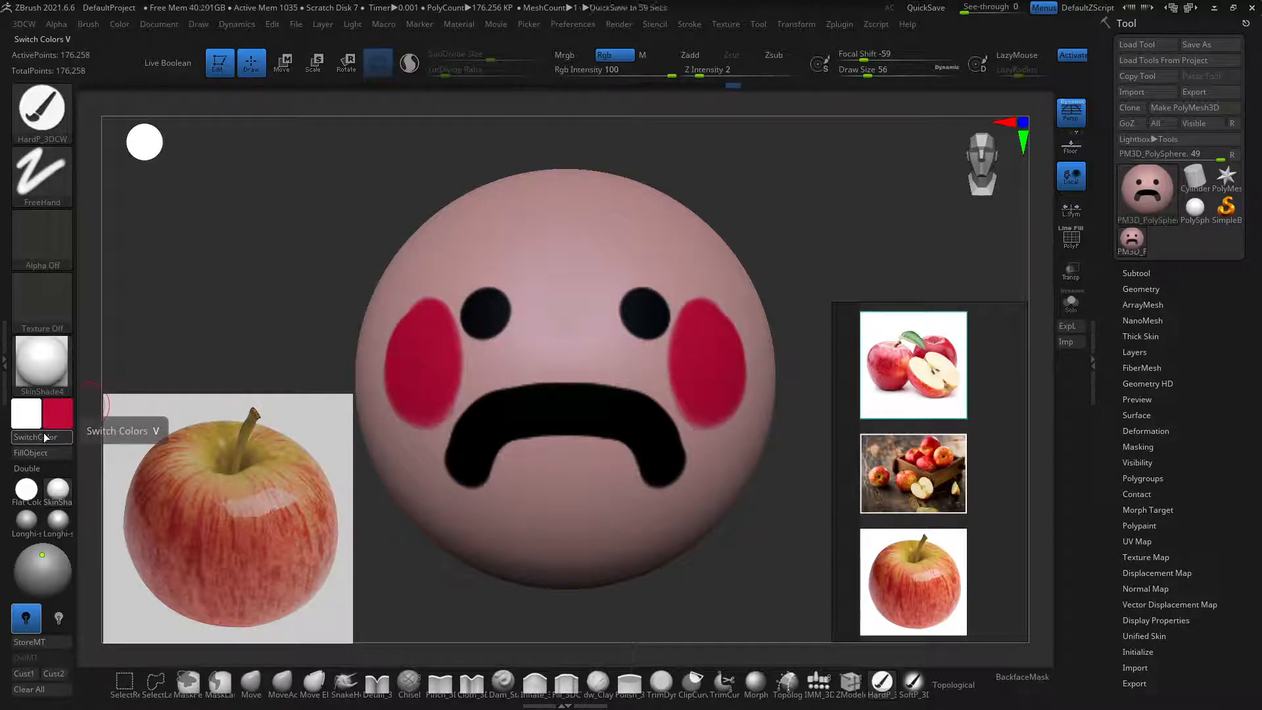
{"action": "left_click", "coordinate": [26, 412]}
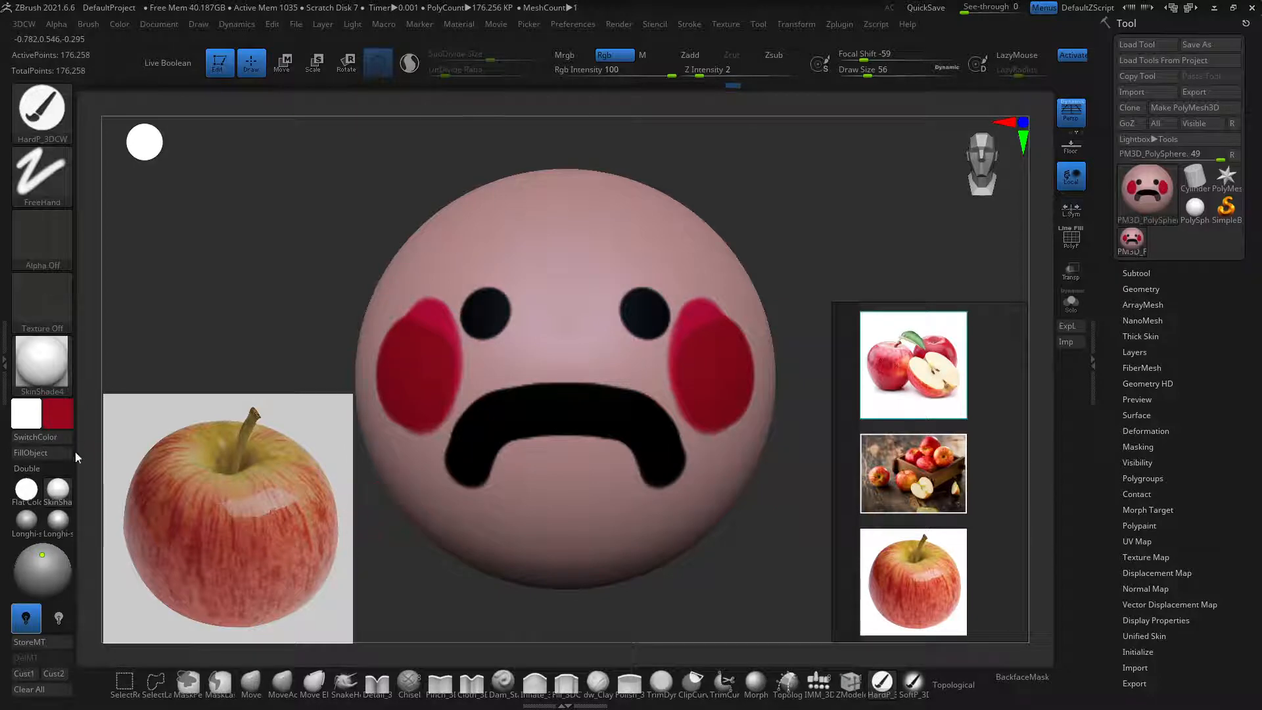
{"action": "mouse_move", "coordinate": [58, 415]}
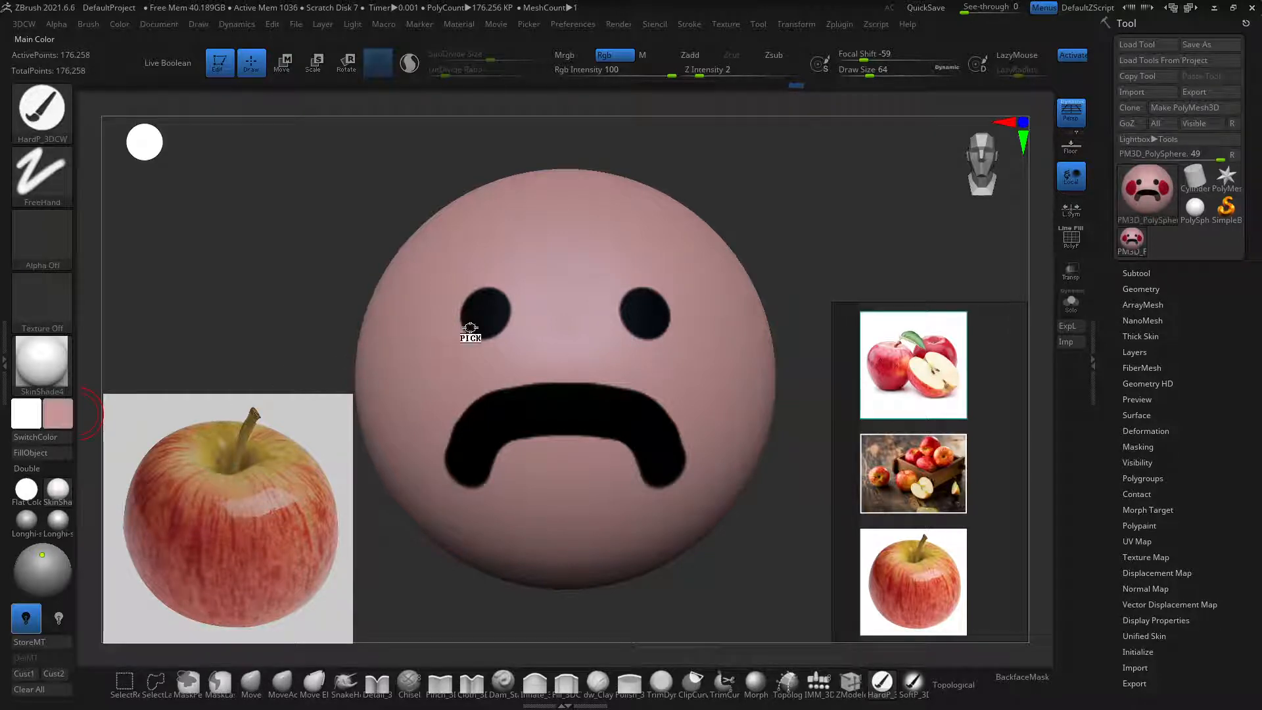
{"action": "mouse_move", "coordinate": [225, 519]}
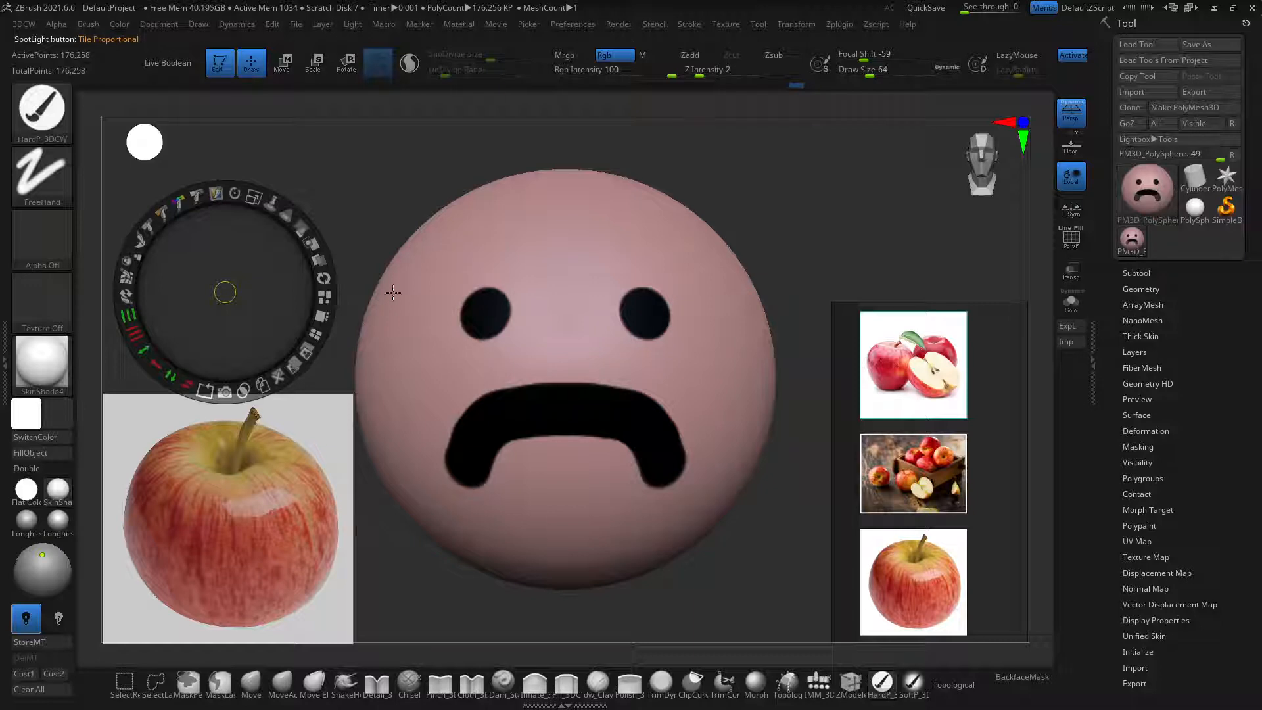
Step: Load the apple reference into Spotlight from the Texture palette, then close the menu
{"action": "left_click", "coordinate": [725, 25]}
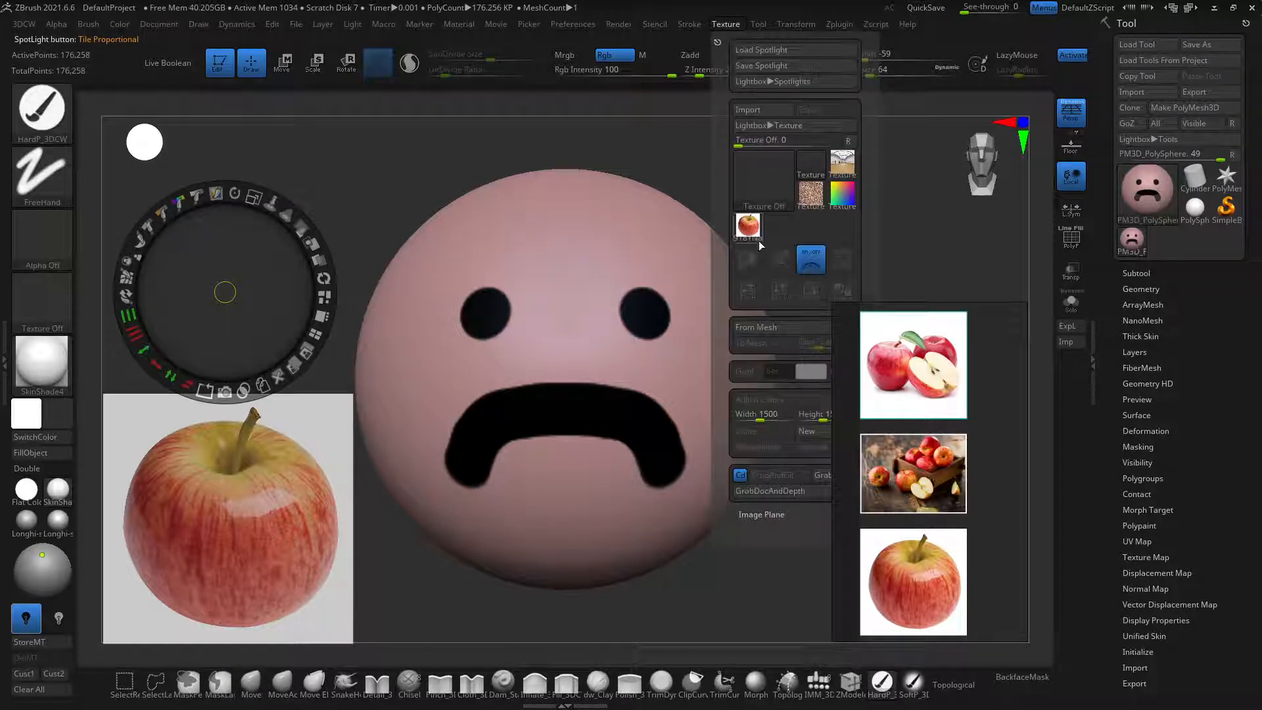
{"action": "mouse_move", "coordinate": [763, 176]}
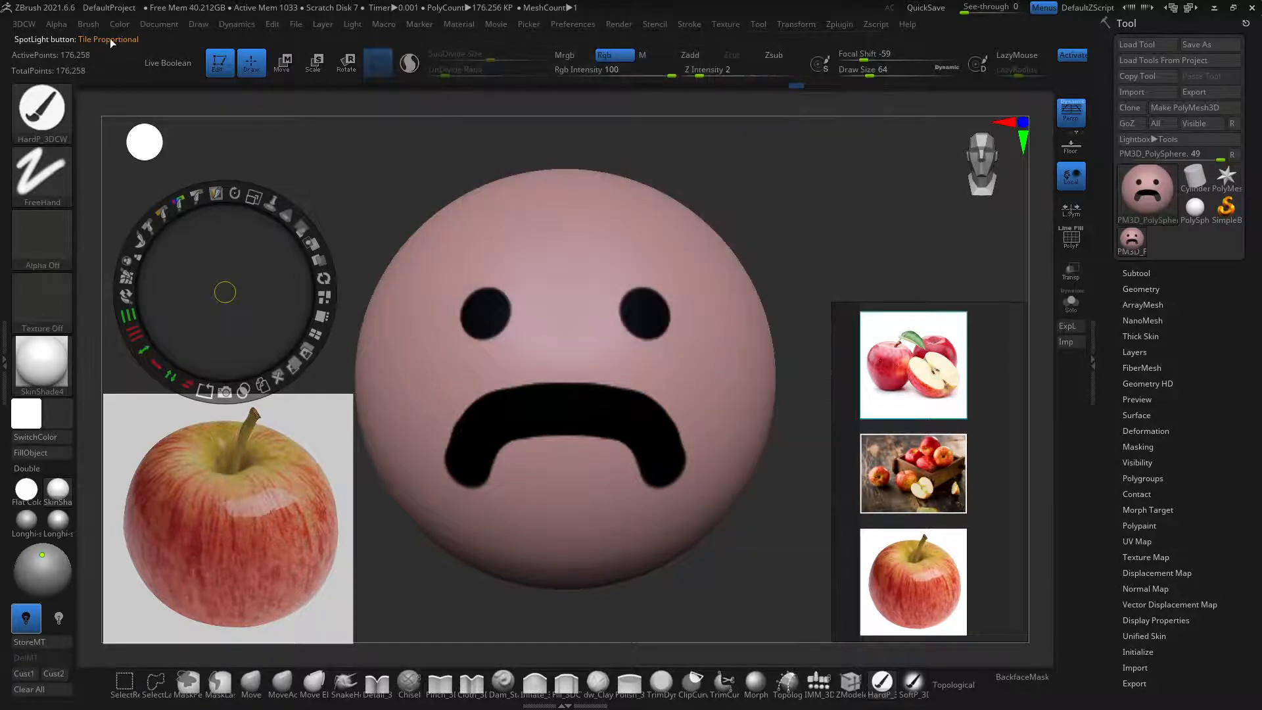
{"action": "left_click", "coordinate": [87, 24]}
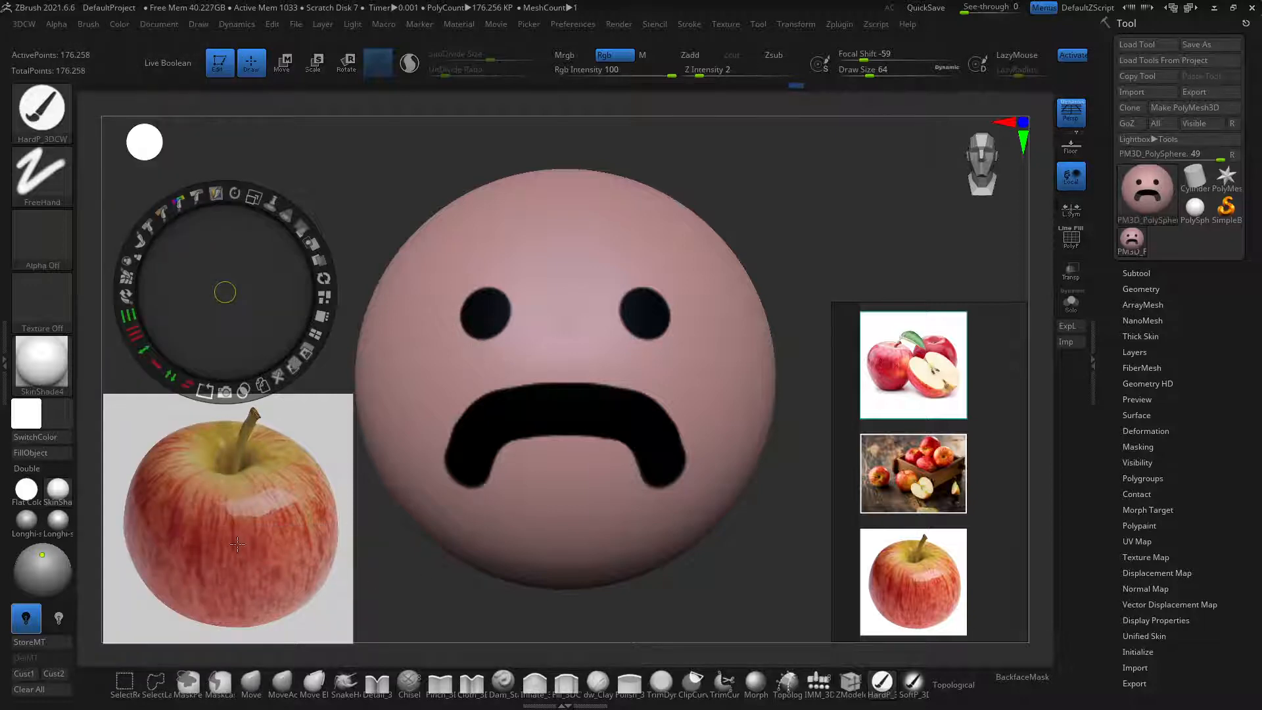
{"action": "mouse_move", "coordinate": [175, 530]}
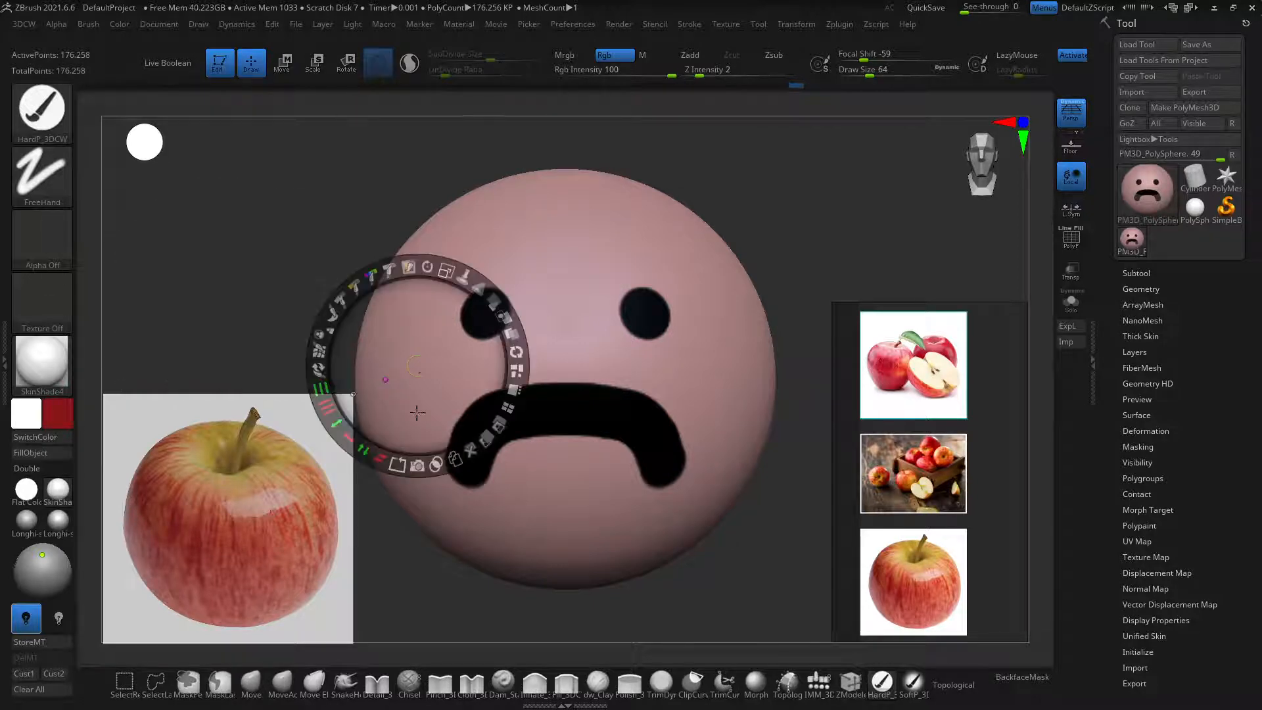
{"action": "mouse_move", "coordinate": [366, 422]}
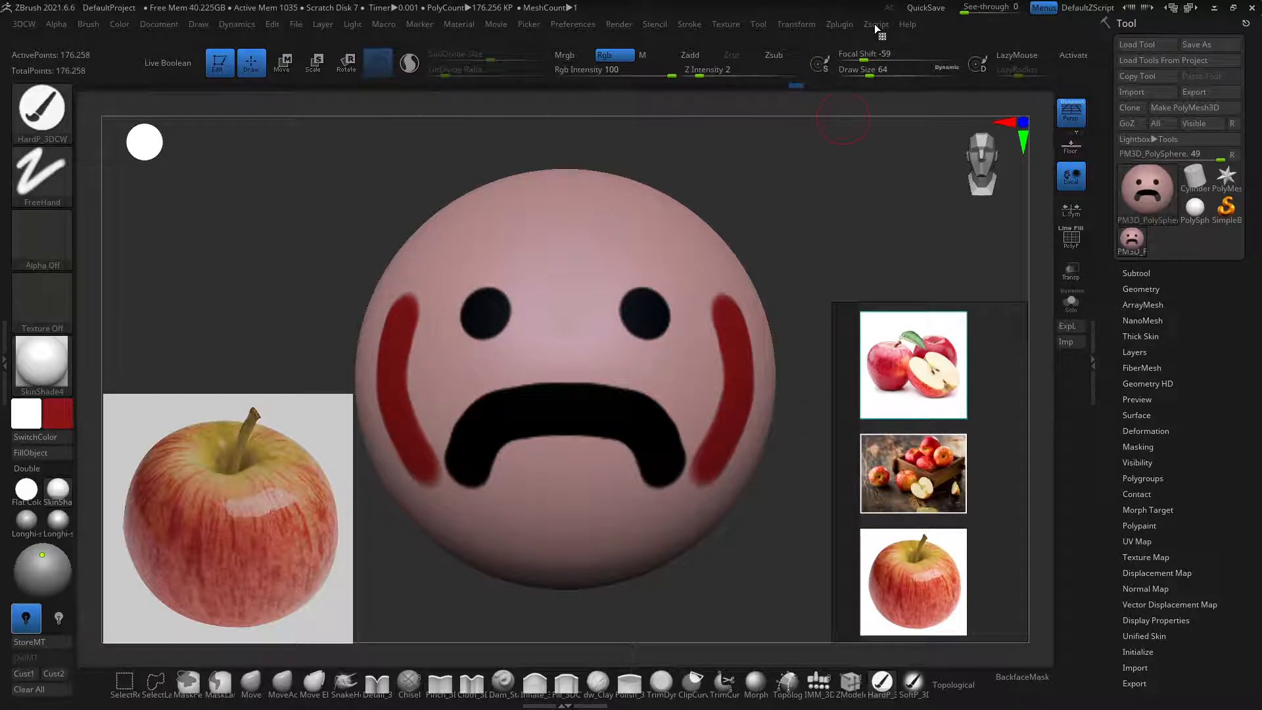
Step: Briefly open and dismiss the Main Color picker while arranging the apple reference windows
{"action": "left_click", "coordinate": [838, 24]}
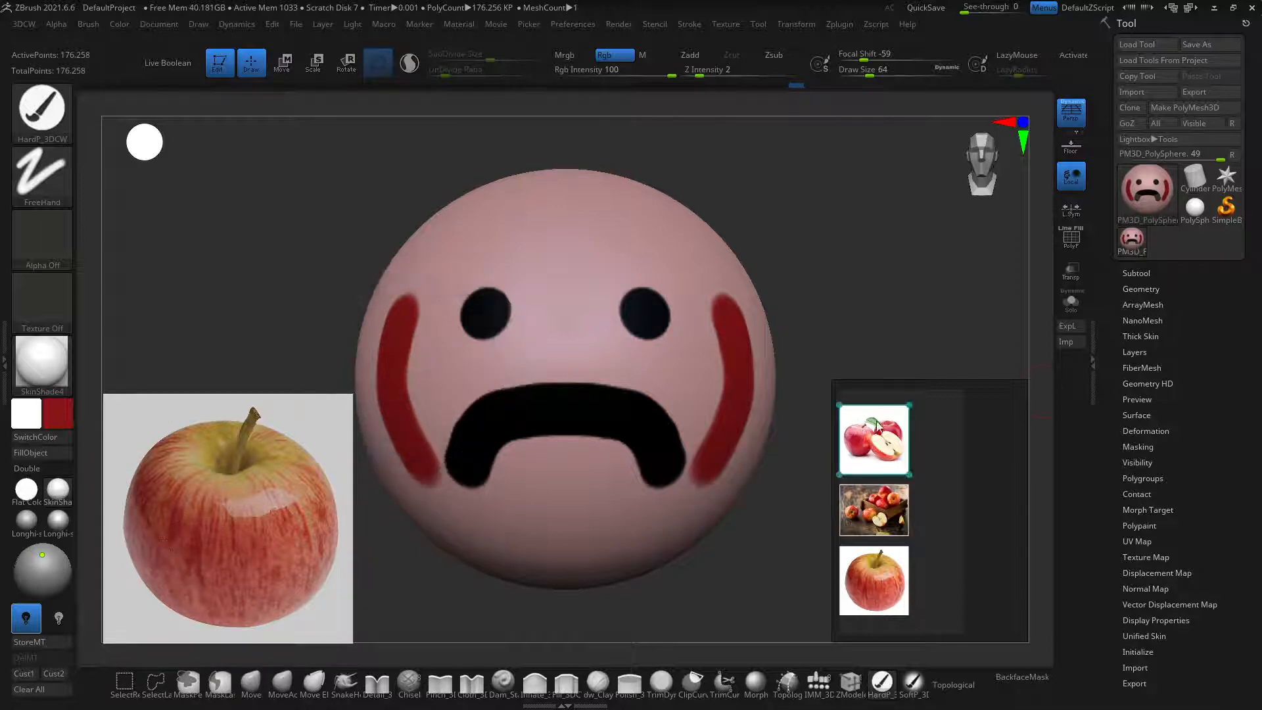
{"action": "left_click", "coordinate": [26, 413]}
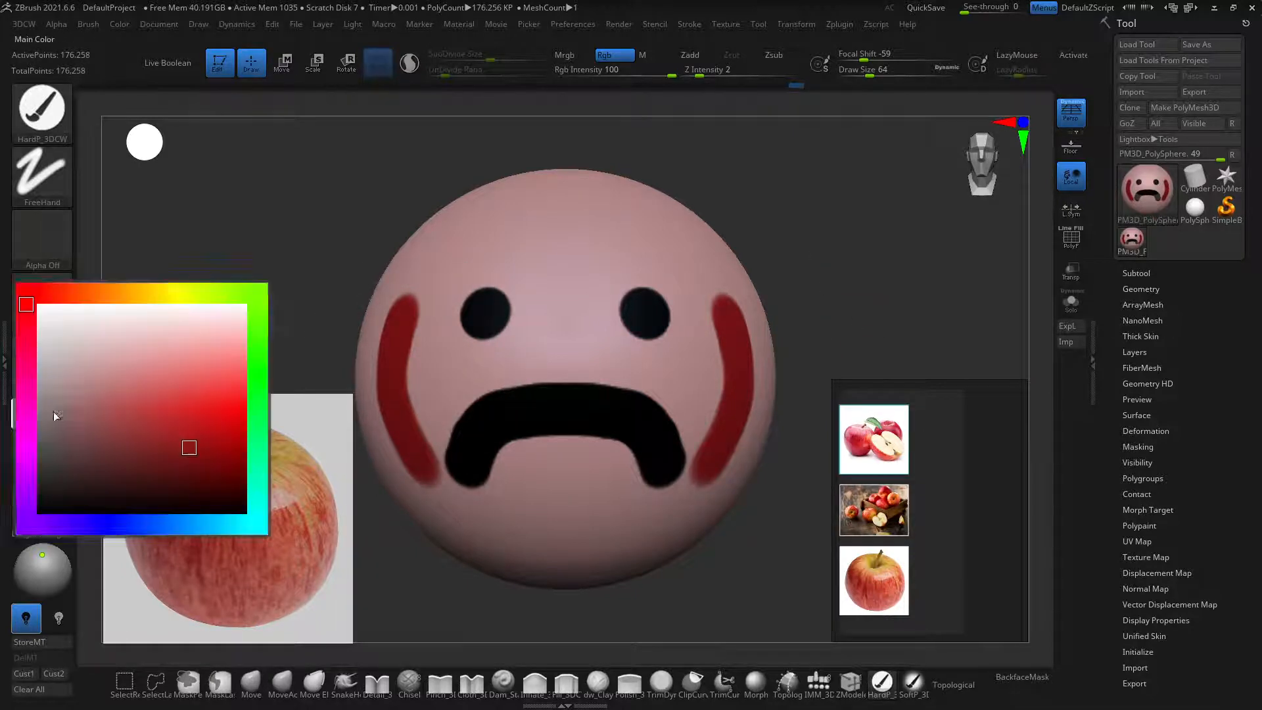
{"action": "left_click", "coordinate": [873, 438]}
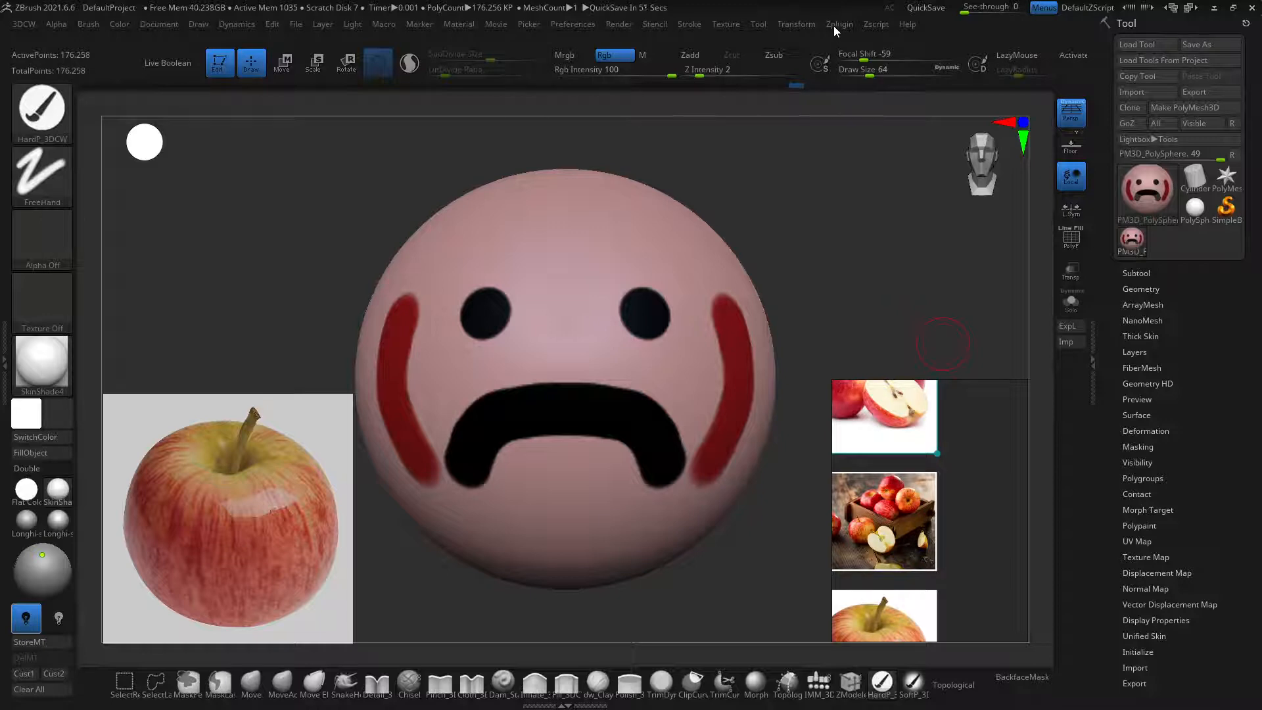
Step: Launch the ZColor plugin from Zplugin and sample the sphere's pink skin tone
{"action": "left_click", "coordinate": [838, 24]}
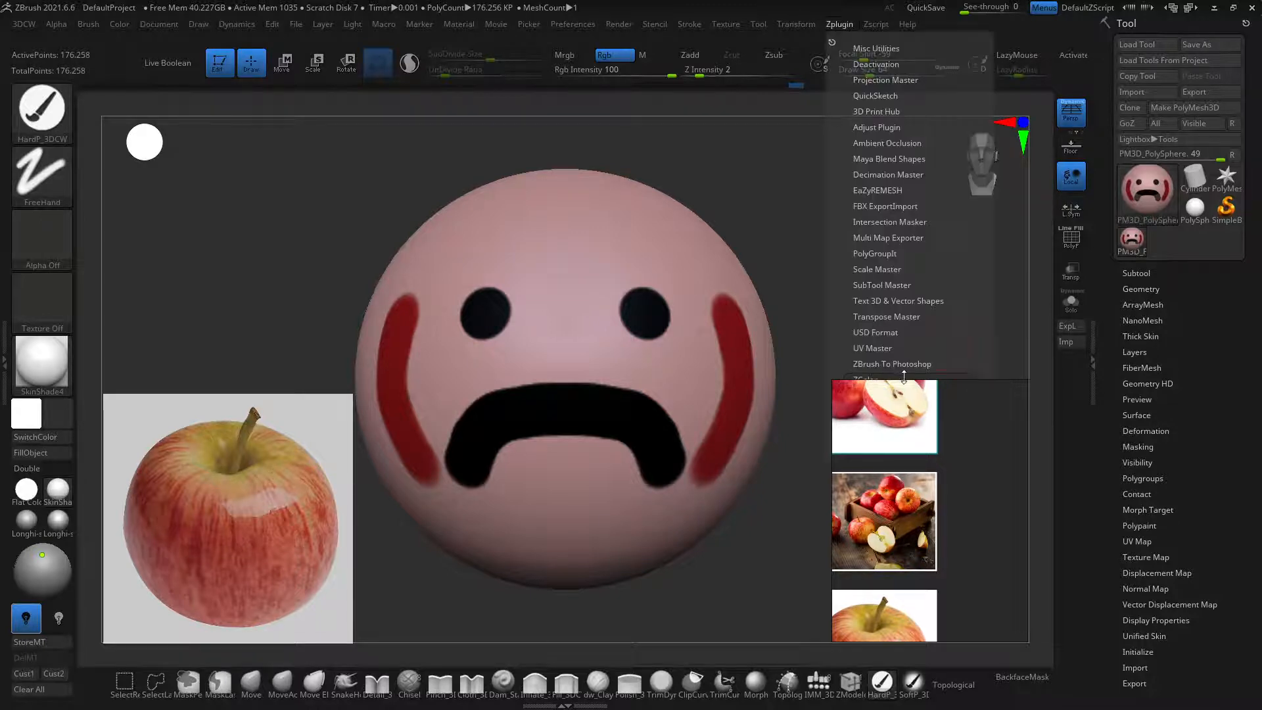
{"action": "mouse_move", "coordinate": [881, 379]}
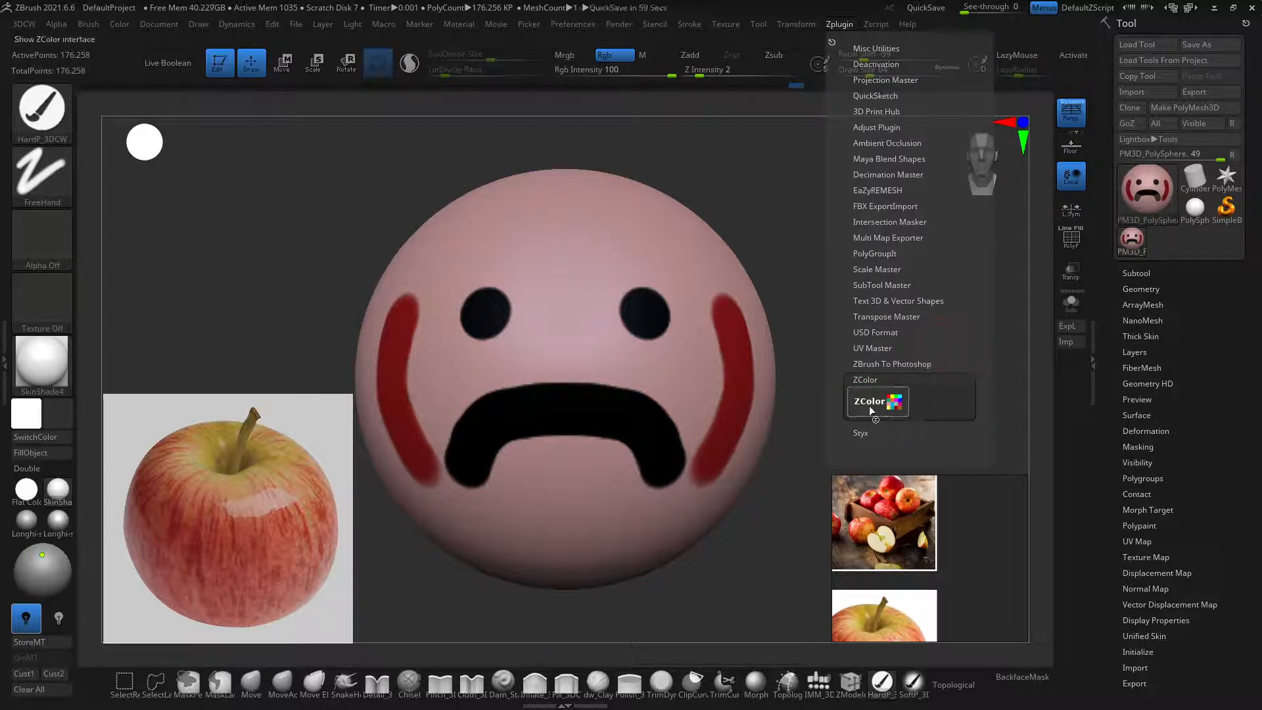
{"action": "left_click", "coordinate": [877, 400]}
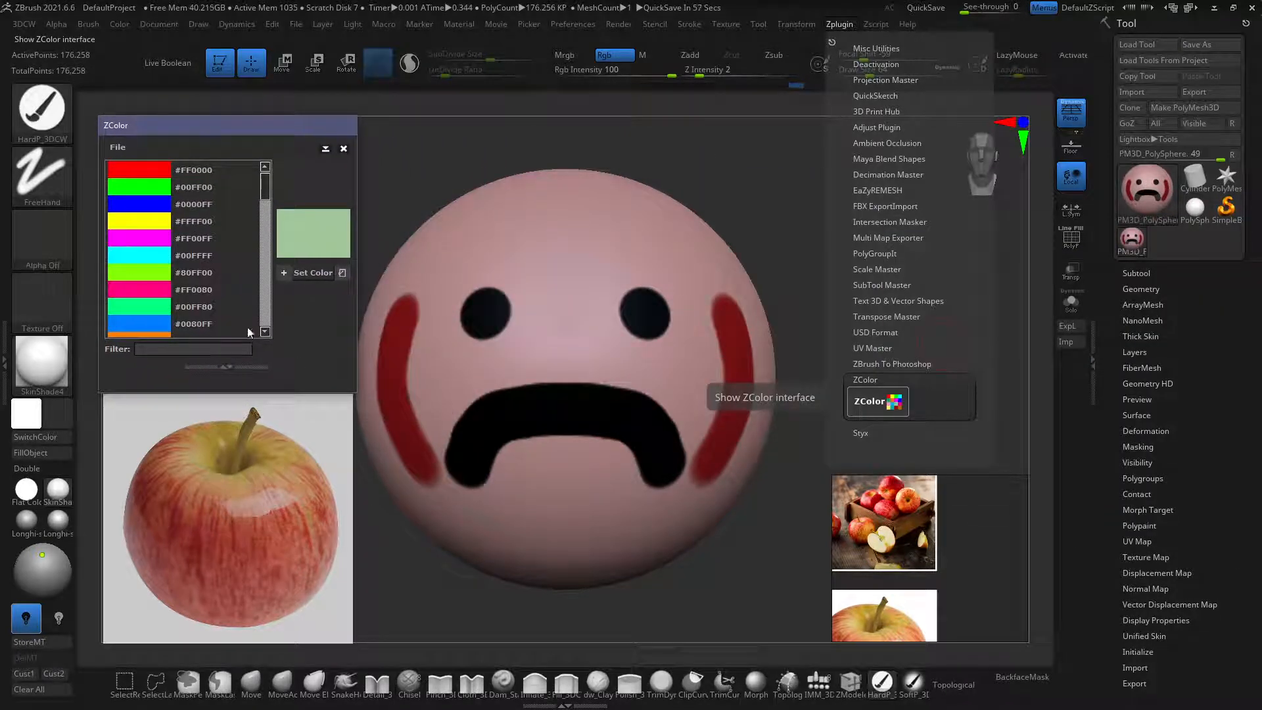
{"action": "mouse_move", "coordinate": [315, 234]}
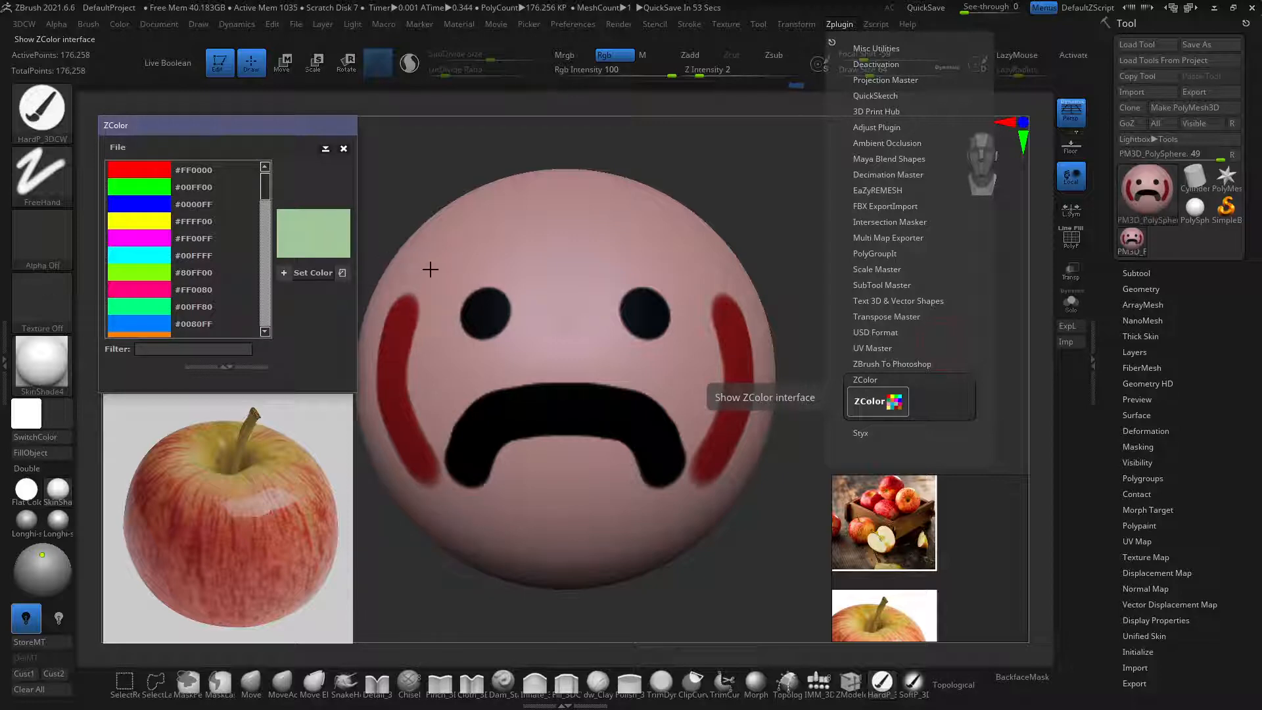
{"action": "left_click", "coordinate": [312, 233]}
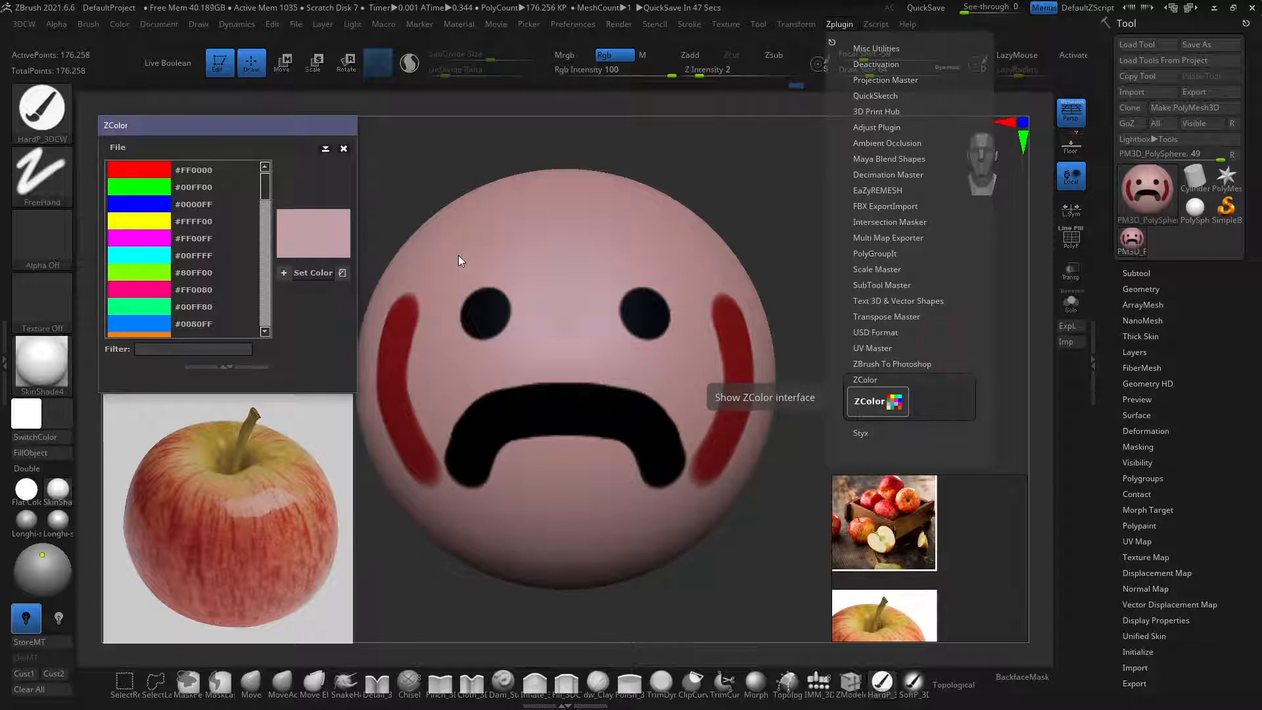
{"action": "mouse_move", "coordinate": [78, 448]}
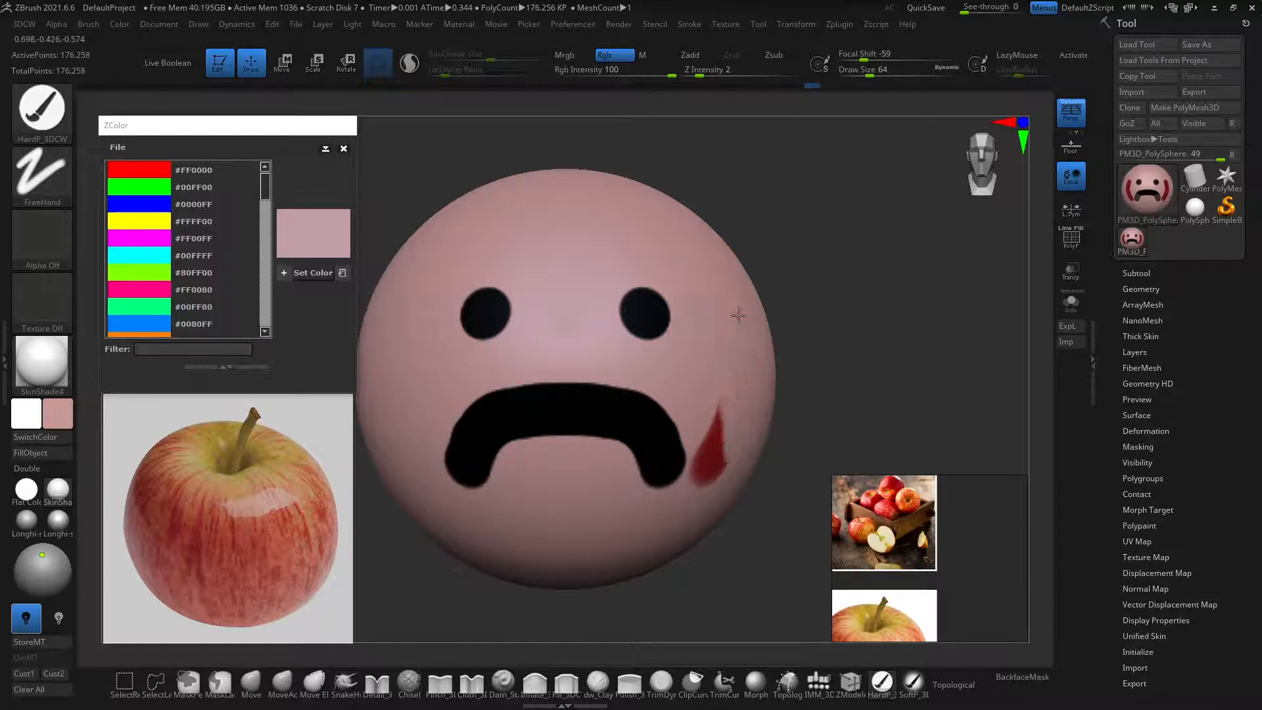
Step: Paint pink over the remaining red stroke near the mouth
{"action": "left_click", "coordinate": [708, 451]}
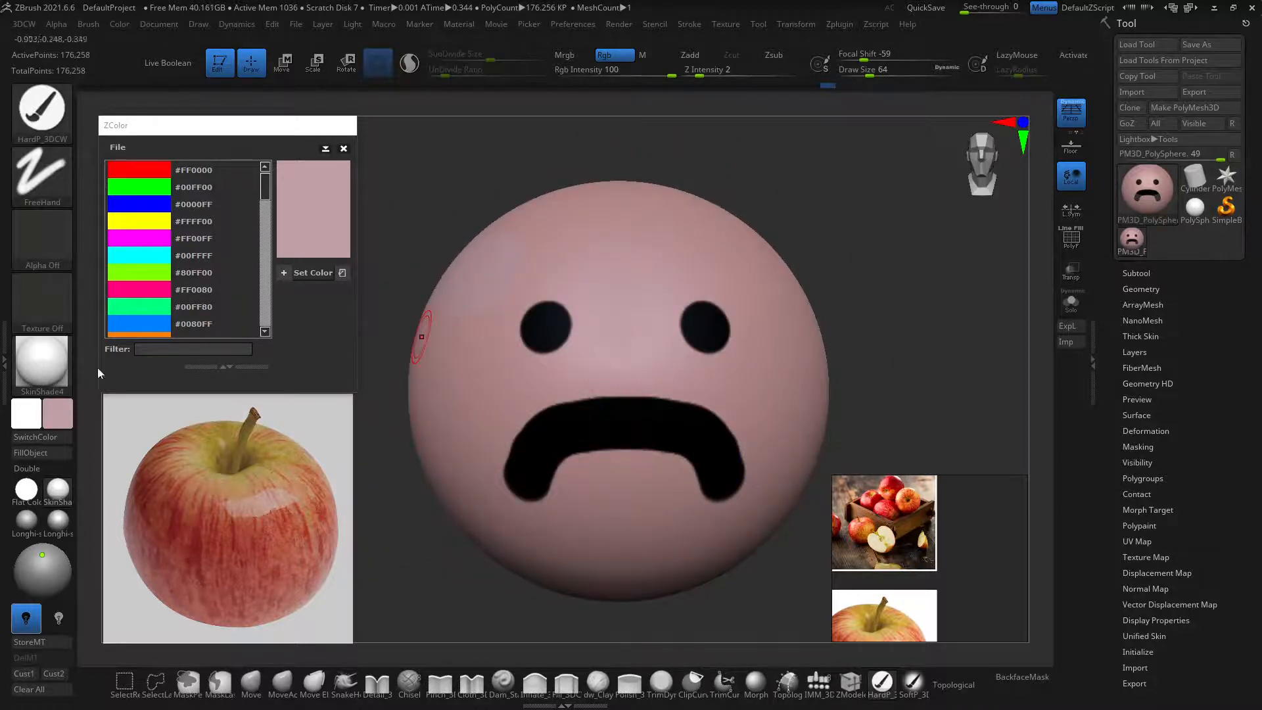
{"action": "mouse_move", "coordinate": [57, 413]}
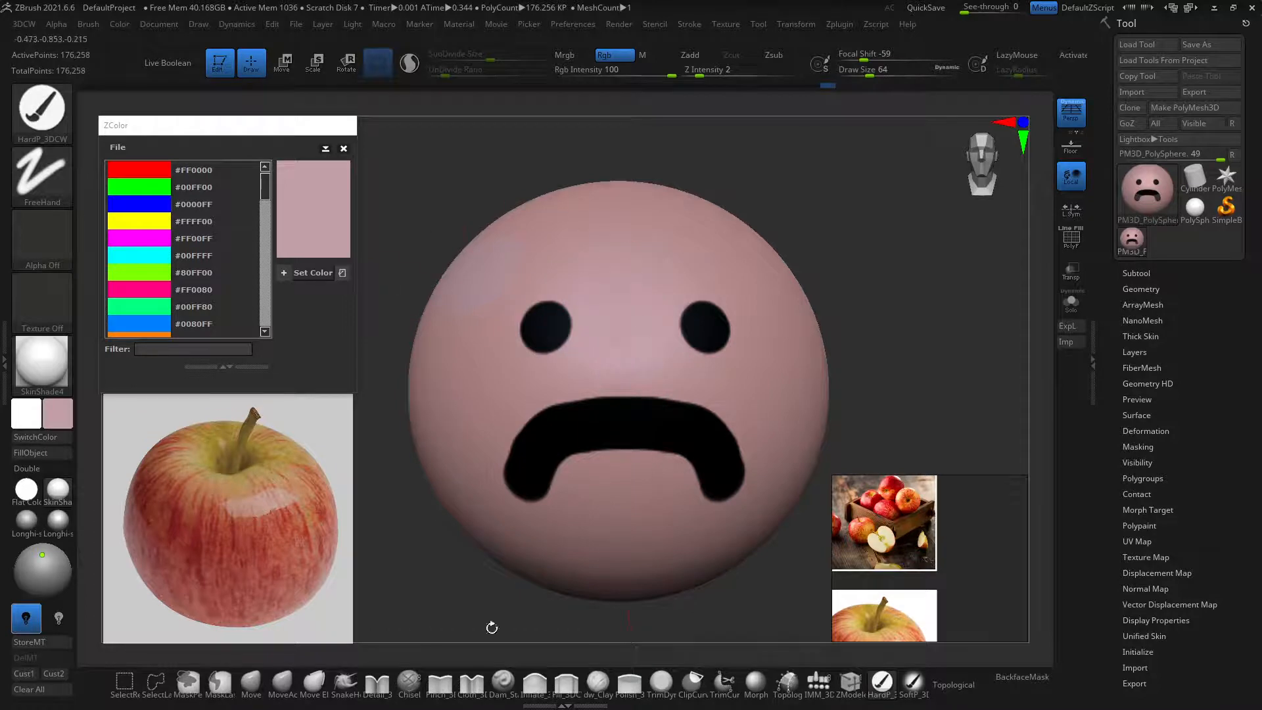
{"action": "mouse_move", "coordinate": [248, 419]}
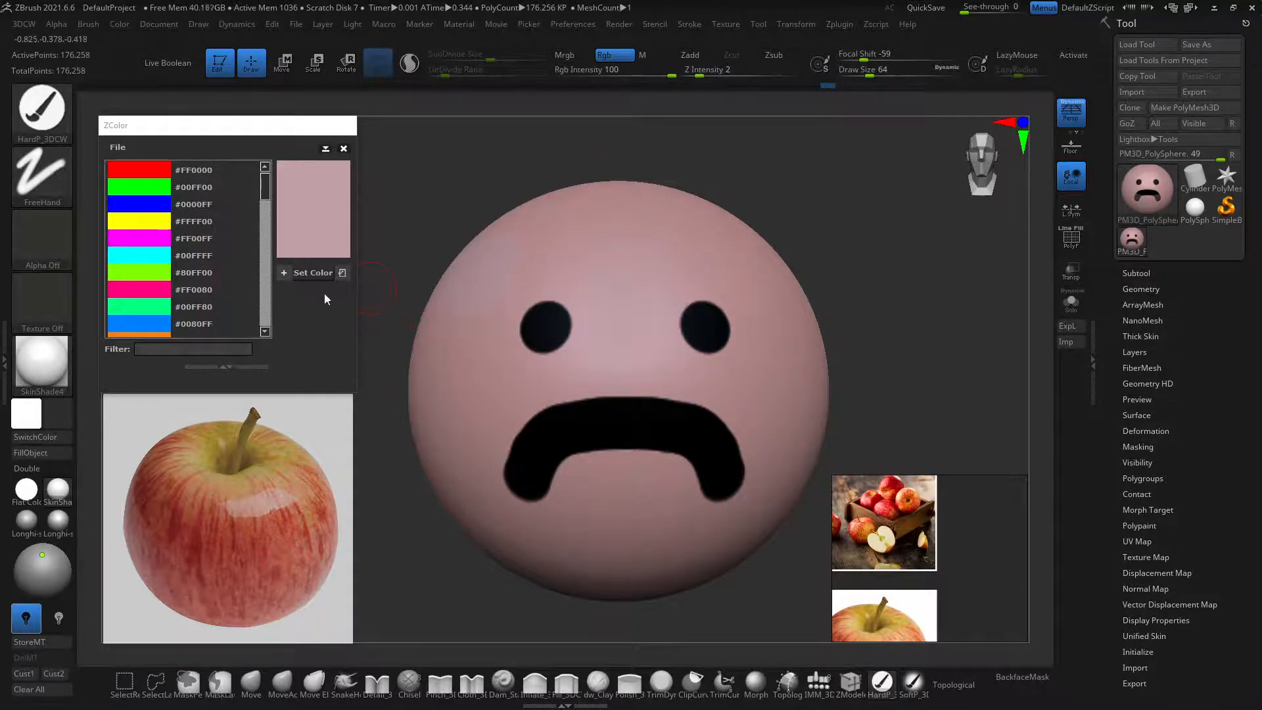
{"action": "mouse_move", "coordinate": [305, 276]}
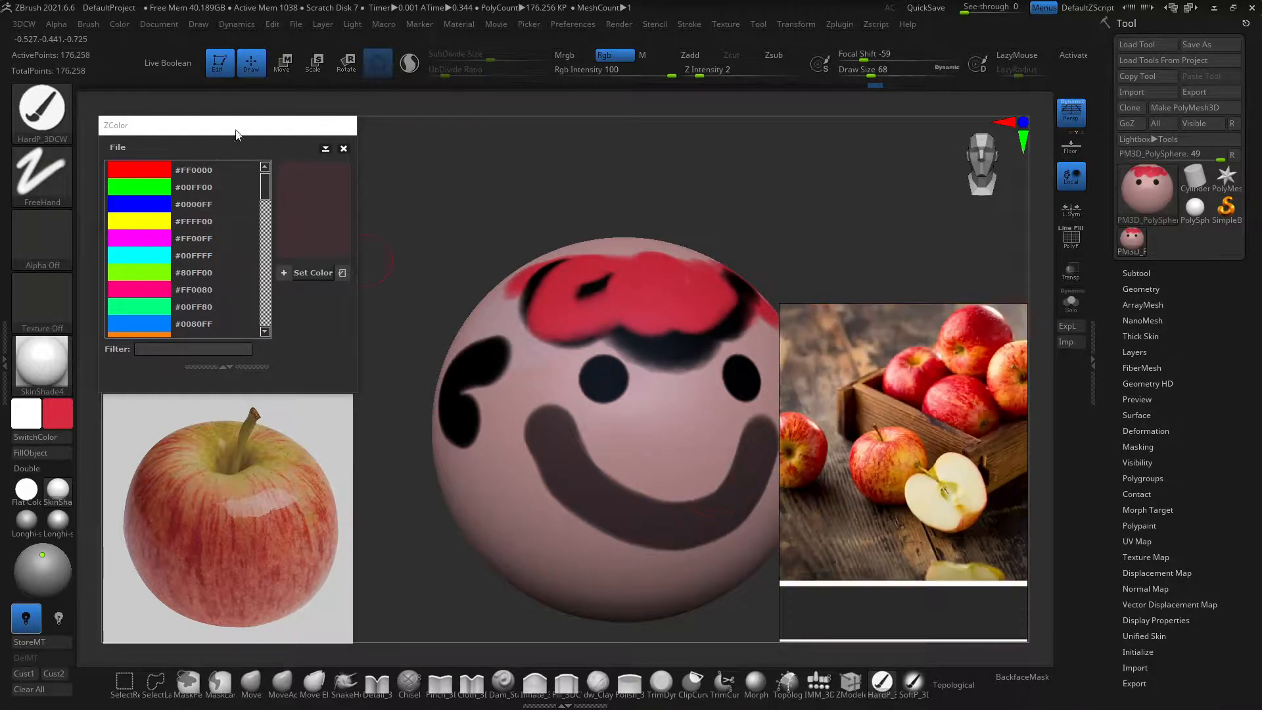
{"action": "mouse_move", "coordinate": [413, 412]}
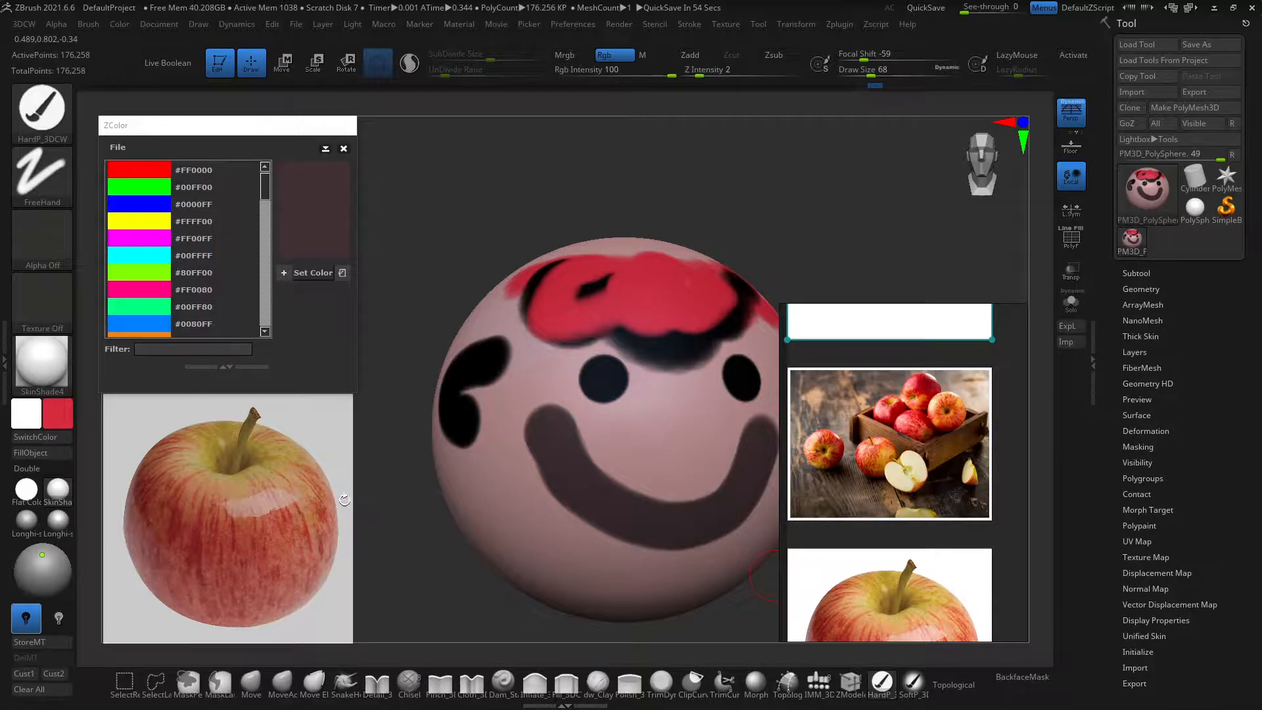
Step: Pick a bluish purple shade for the secondary colour in the colour picker
{"action": "left_click", "coordinate": [25, 412]}
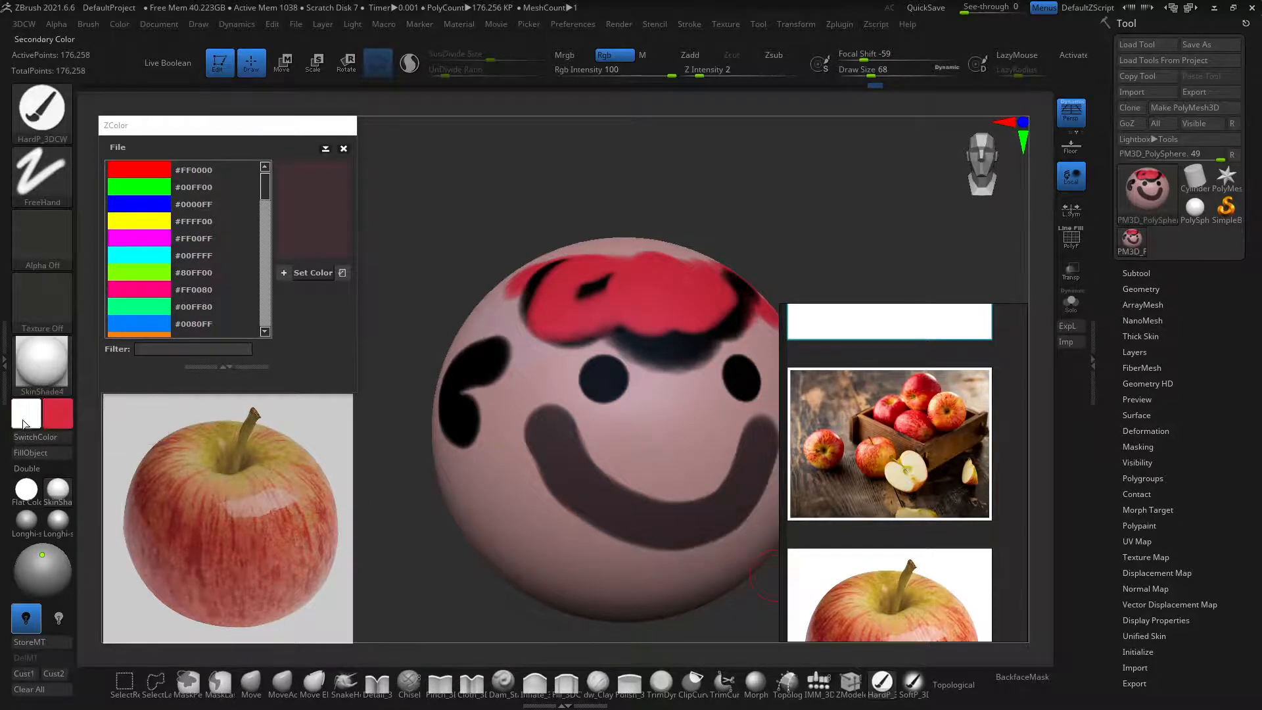
{"action": "left_click", "coordinate": [25, 412]}
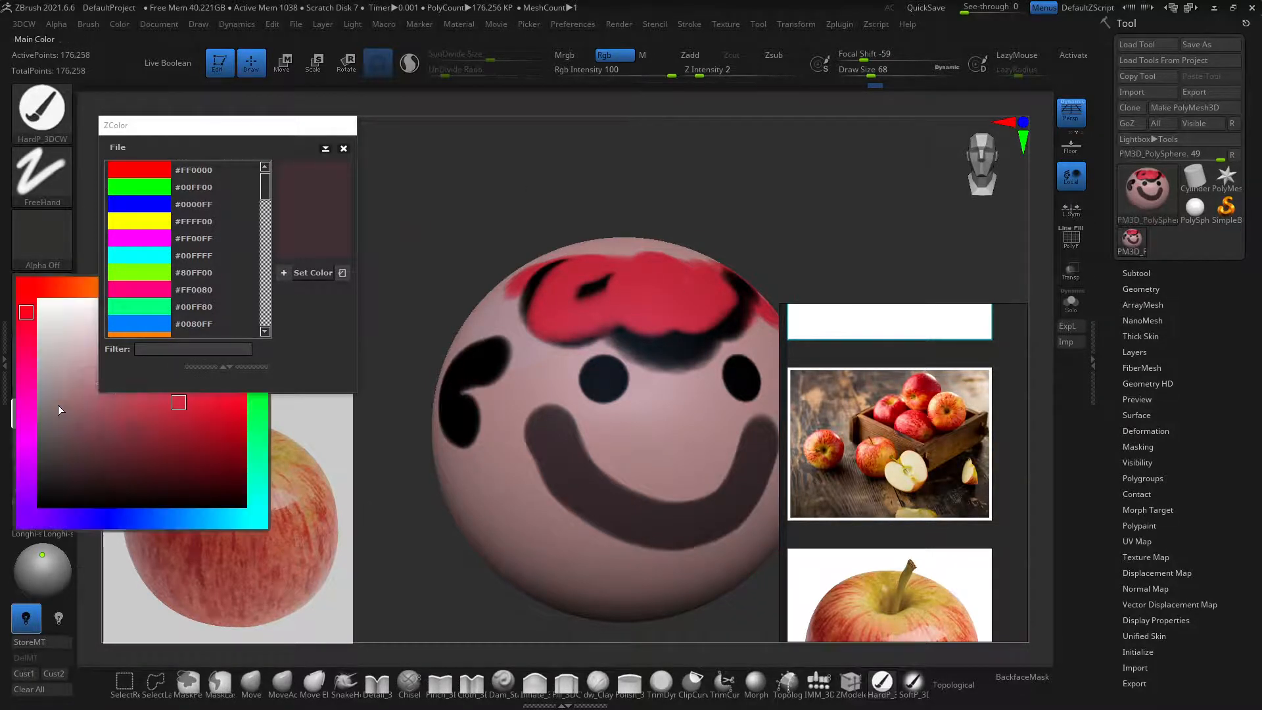
{"action": "left_click", "coordinate": [36, 510]}
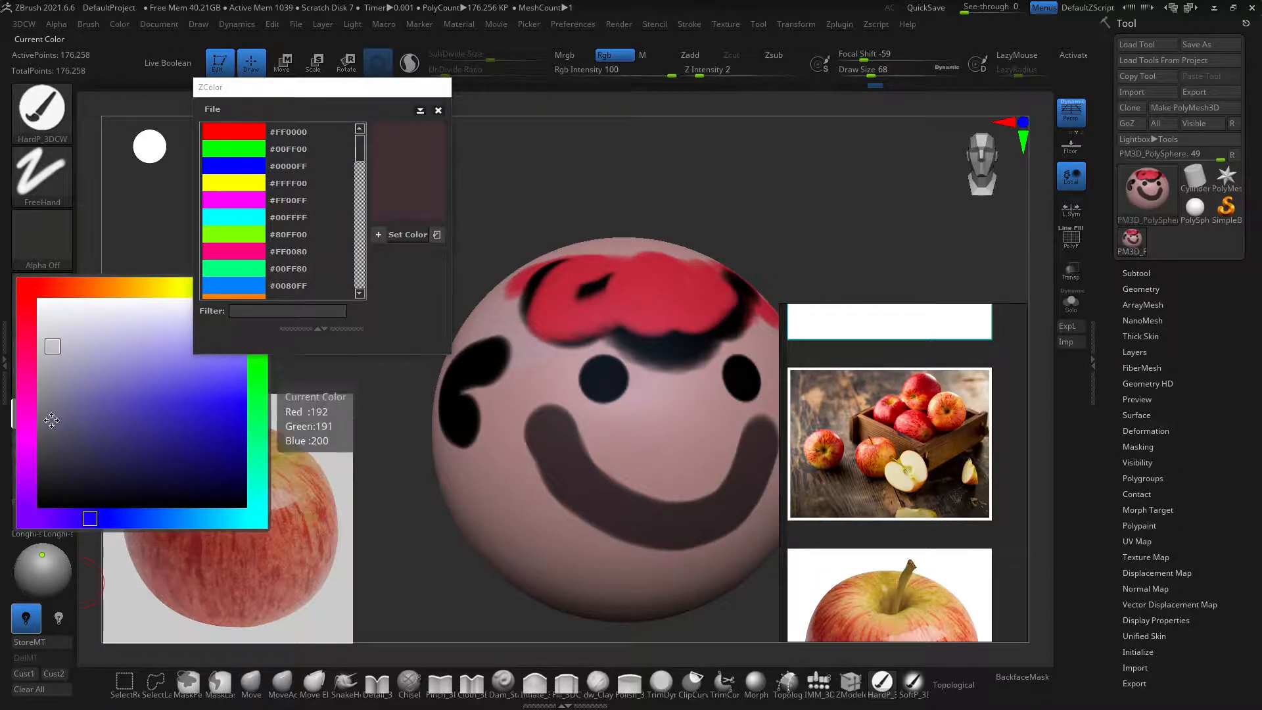
{"action": "mouse_move", "coordinate": [15, 355]}
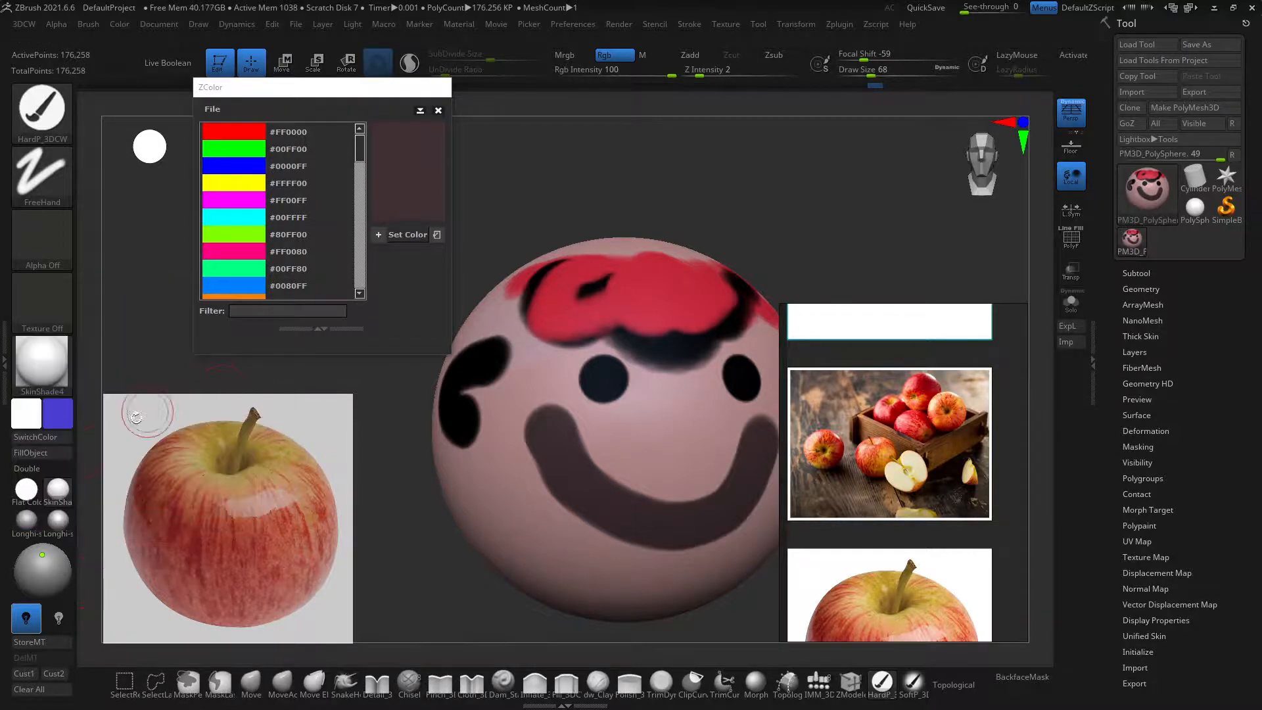
{"action": "mouse_move", "coordinate": [58, 413]}
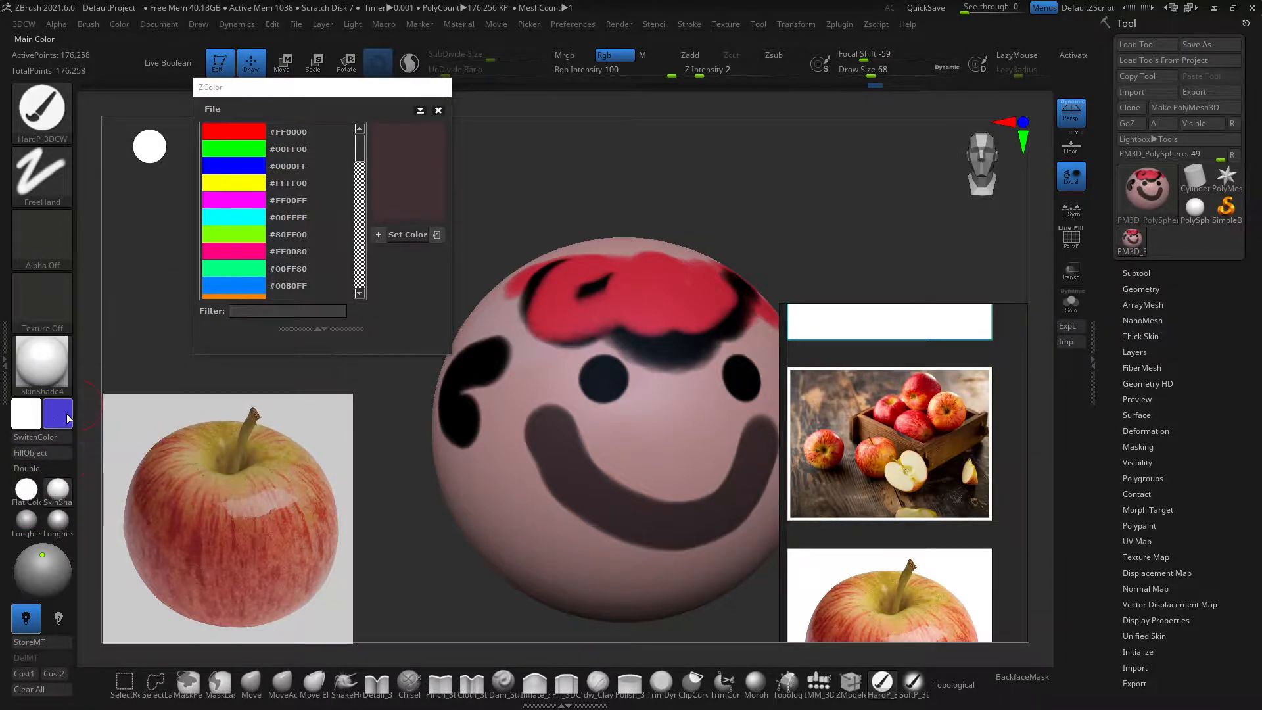
{"action": "left_click", "coordinate": [58, 412]}
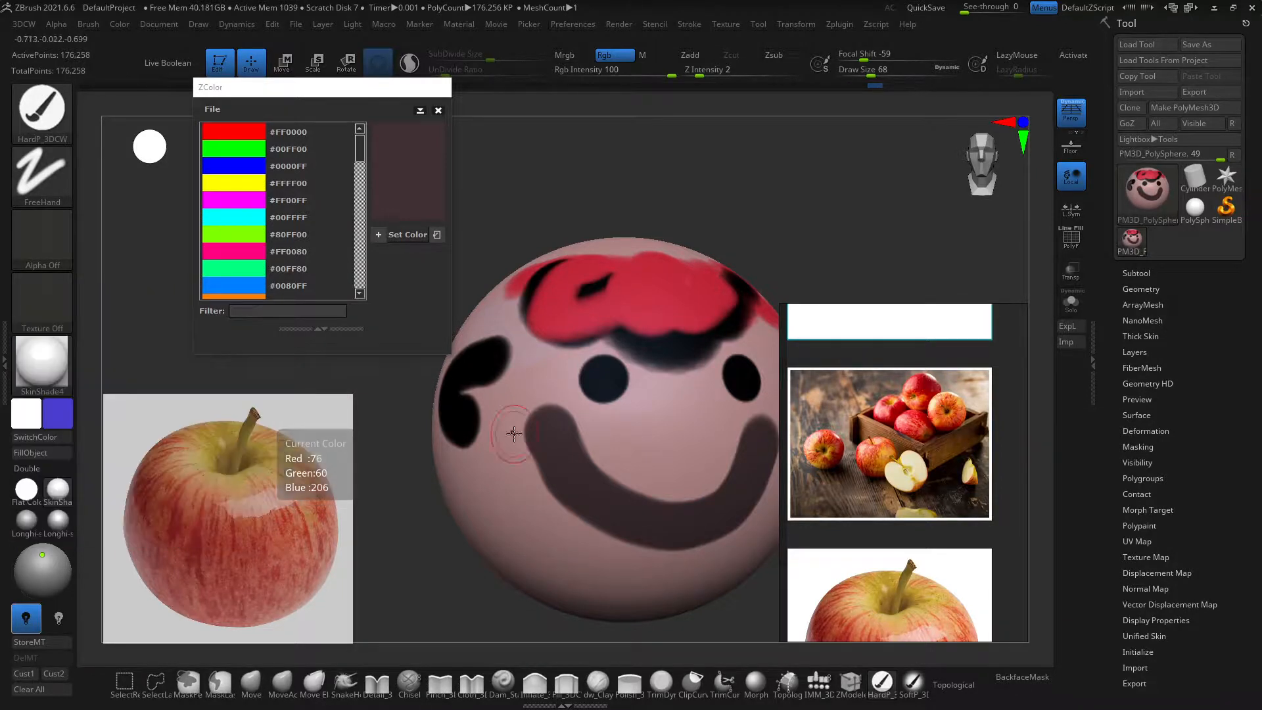
{"action": "mouse_move", "coordinate": [119, 477]}
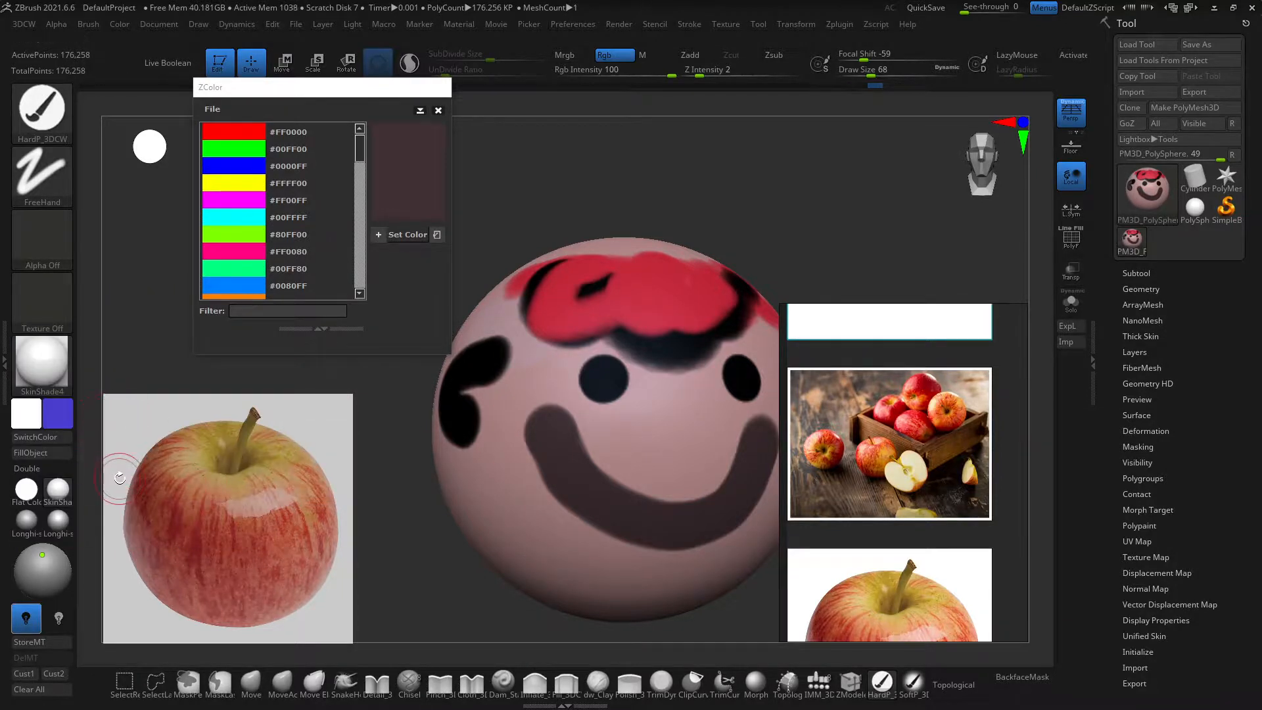